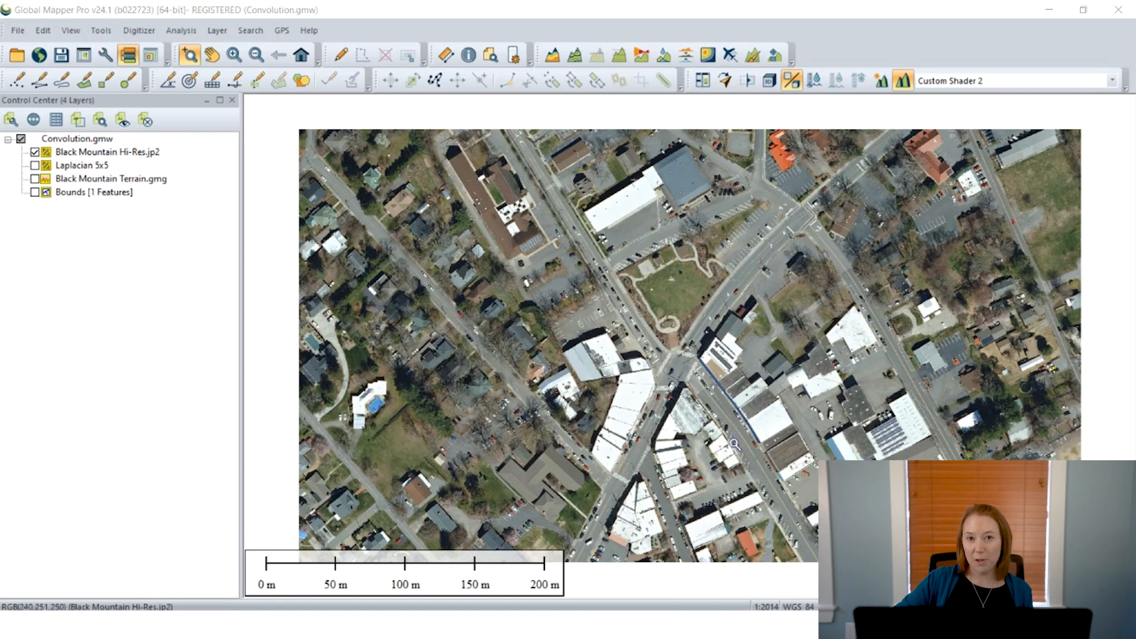
pyautogui.moveTo(730, 443)
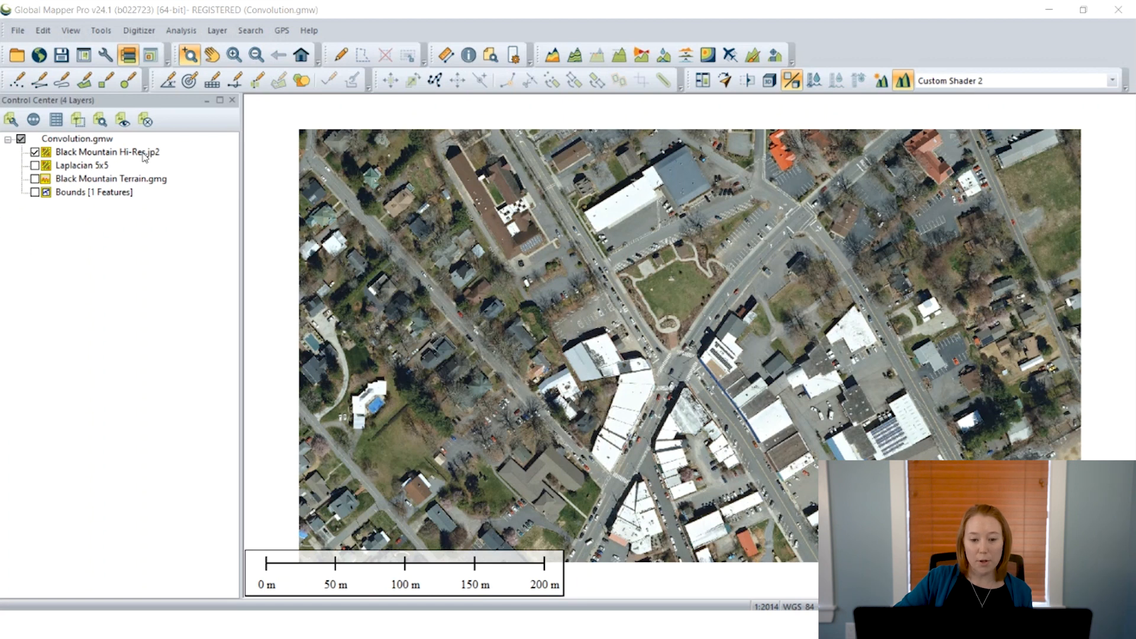
# - Try Box Maximum resampling on the Black Mountain imagery and browse its box sizes
pyautogui.doubleClick(106, 152)
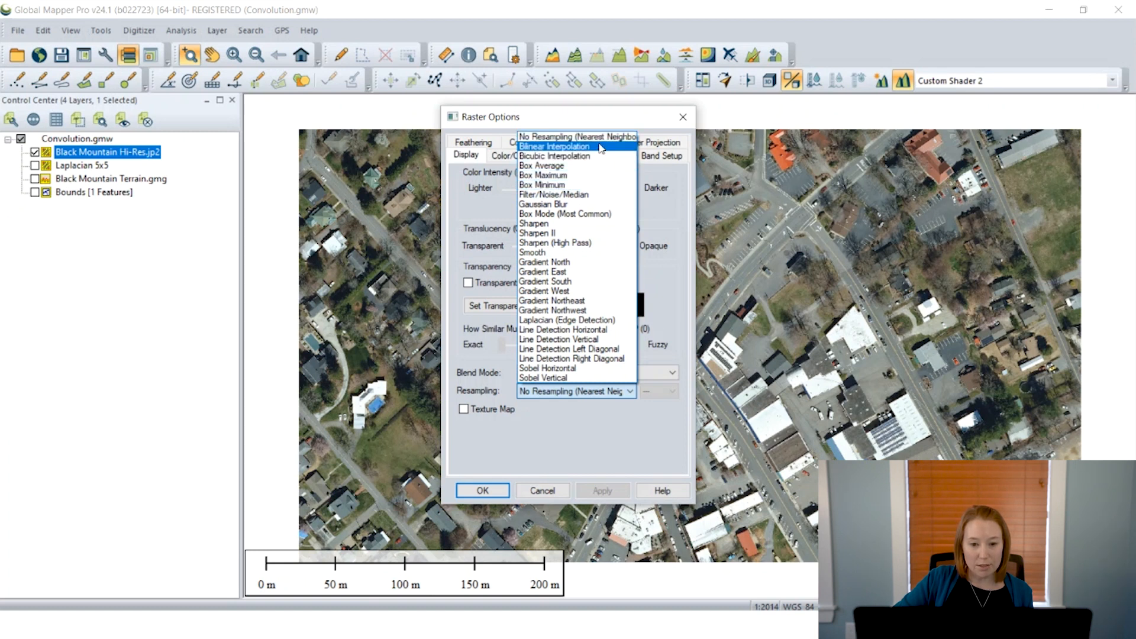
pyautogui.moveTo(600, 151)
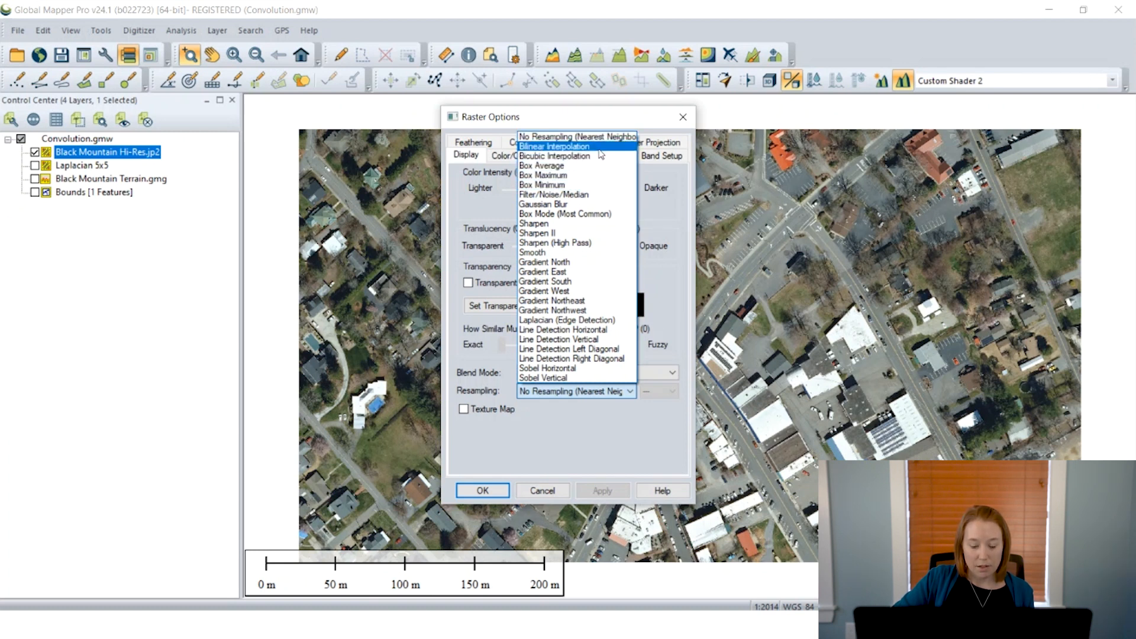
pyautogui.moveTo(572, 166)
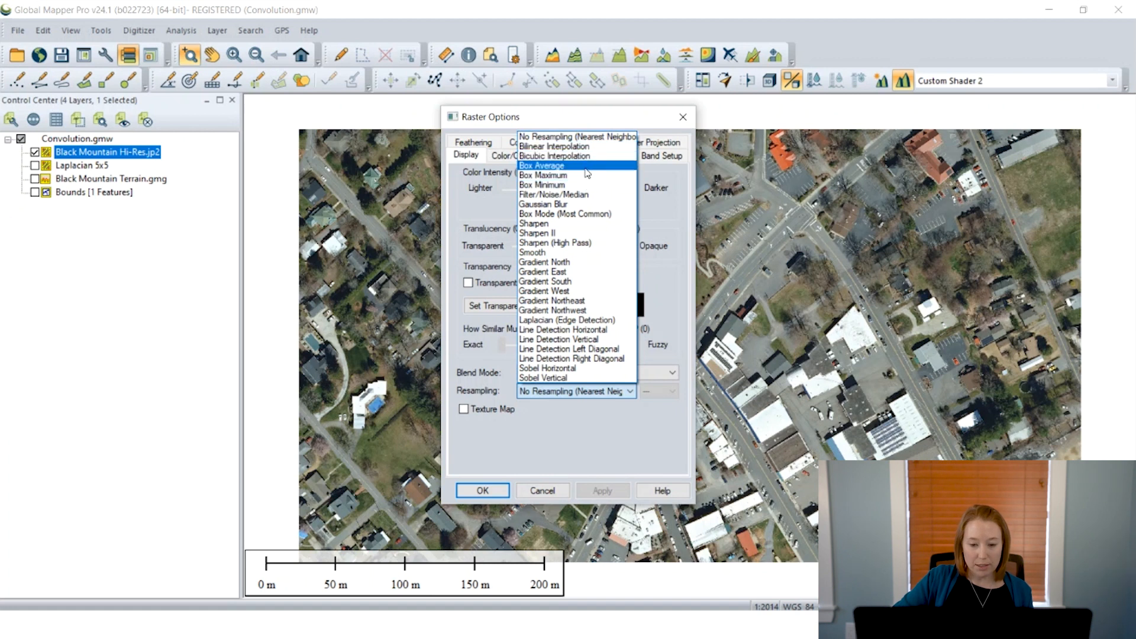
pyautogui.click(542, 176)
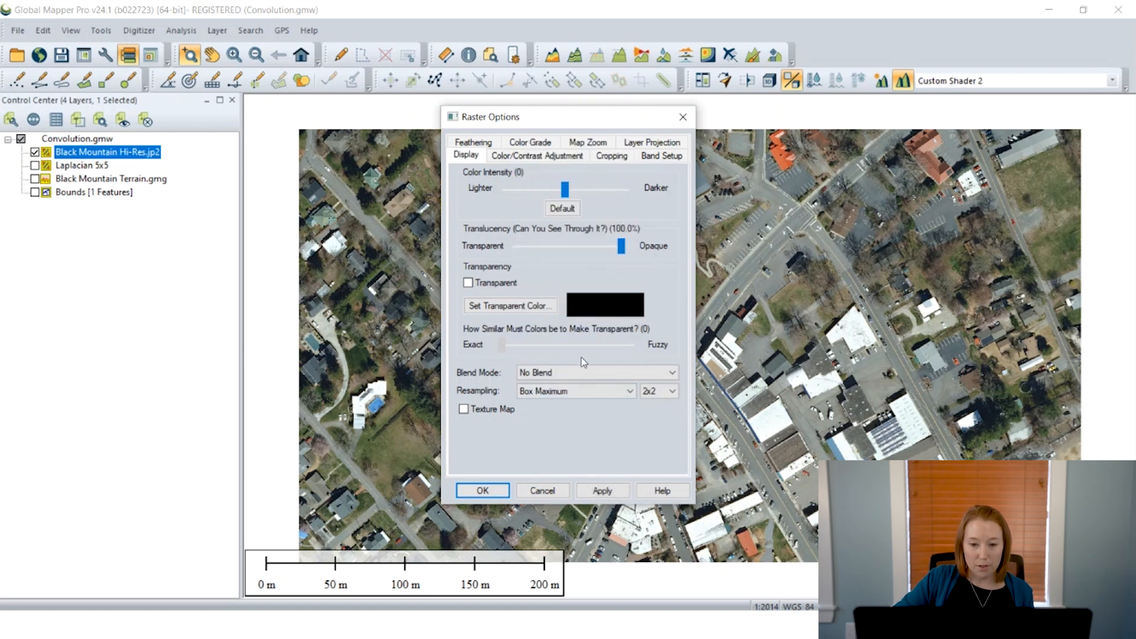
pyautogui.click(658, 391)
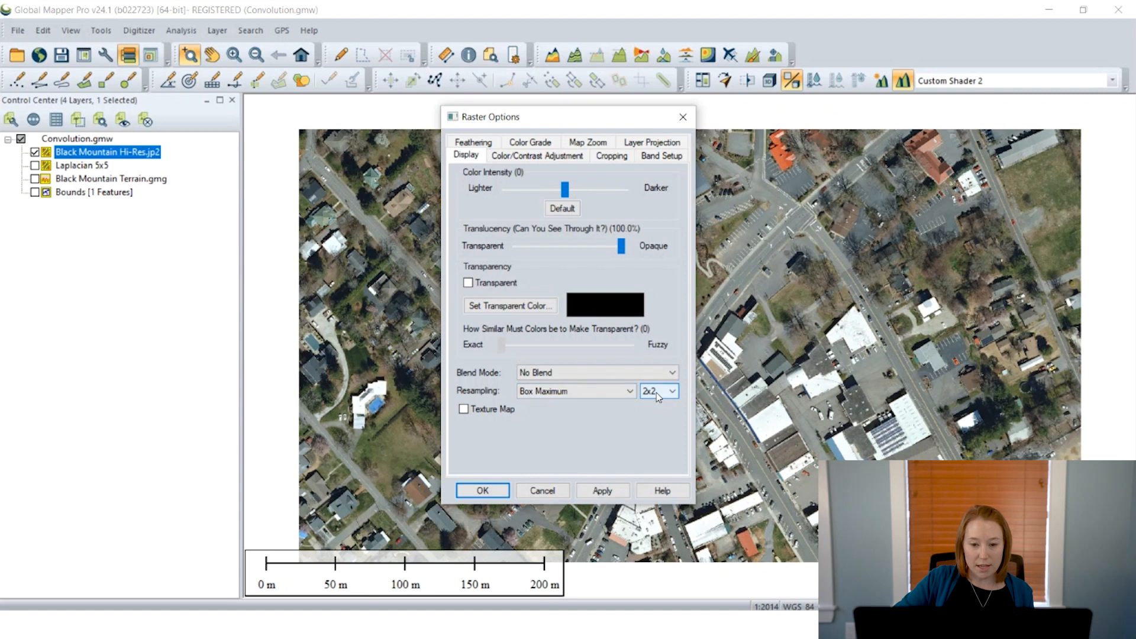
pyautogui.click(672, 391)
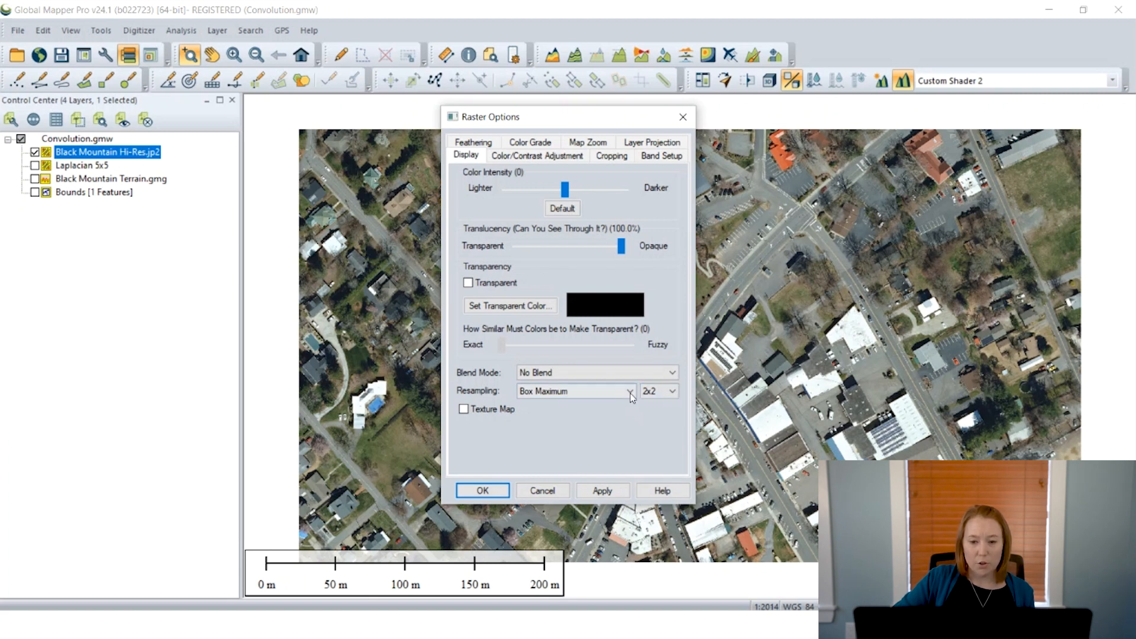
pyautogui.click(630, 391)
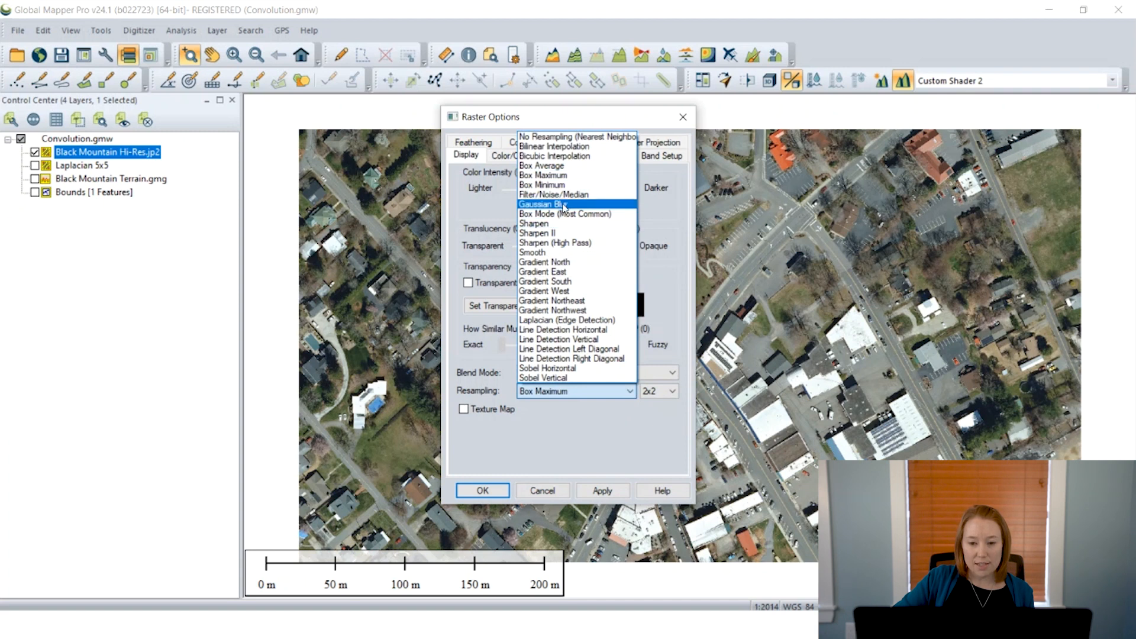
pyautogui.moveTo(569, 214)
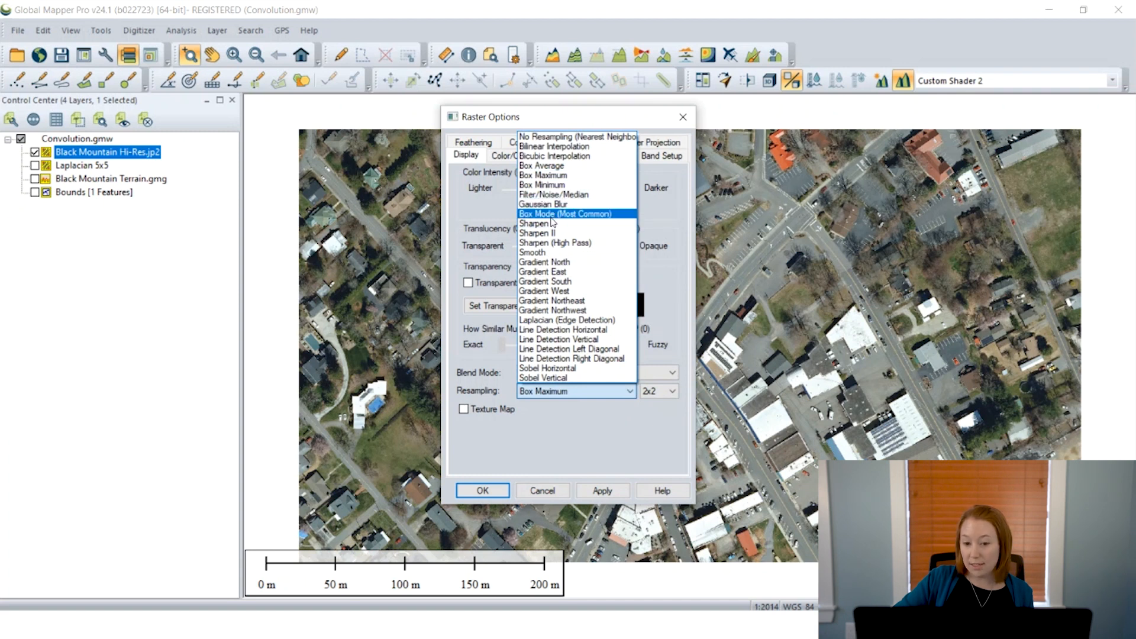
# - Preview a 5x5 Sharpen (High Pass) on the imagery, then turn resampling back off
pyautogui.click(536, 223)
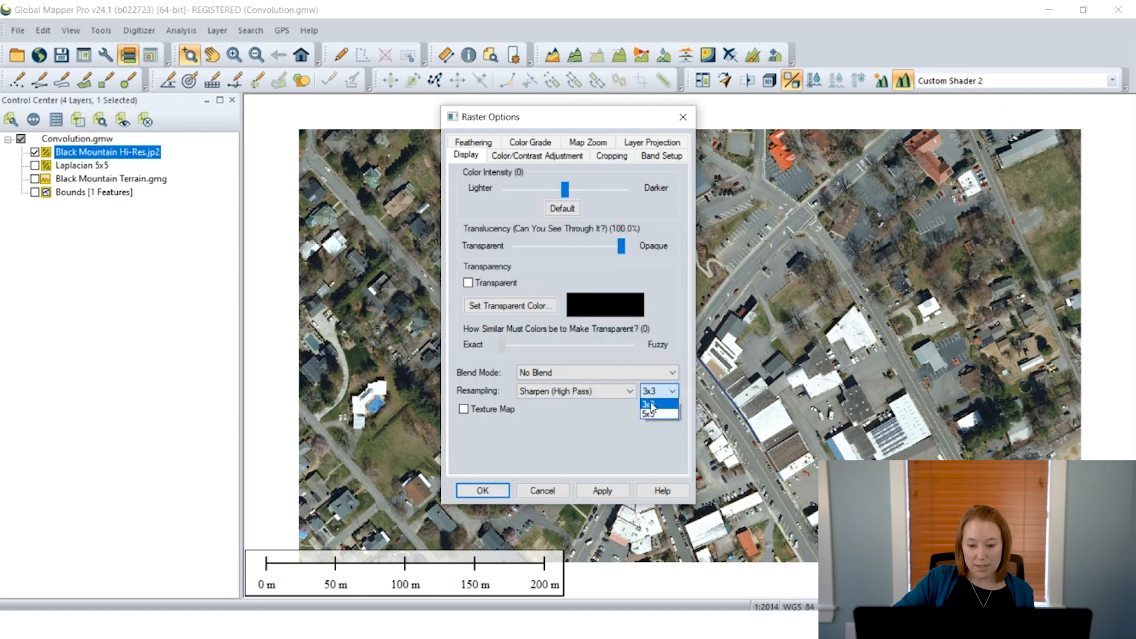
pyautogui.click(651, 404)
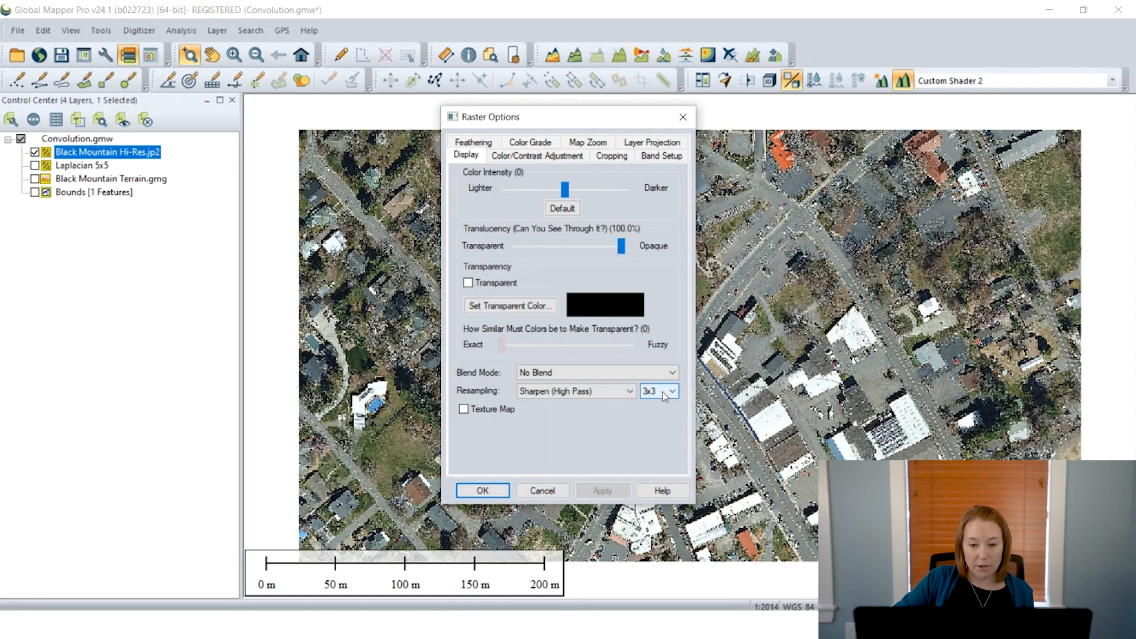
pyautogui.click(655, 390)
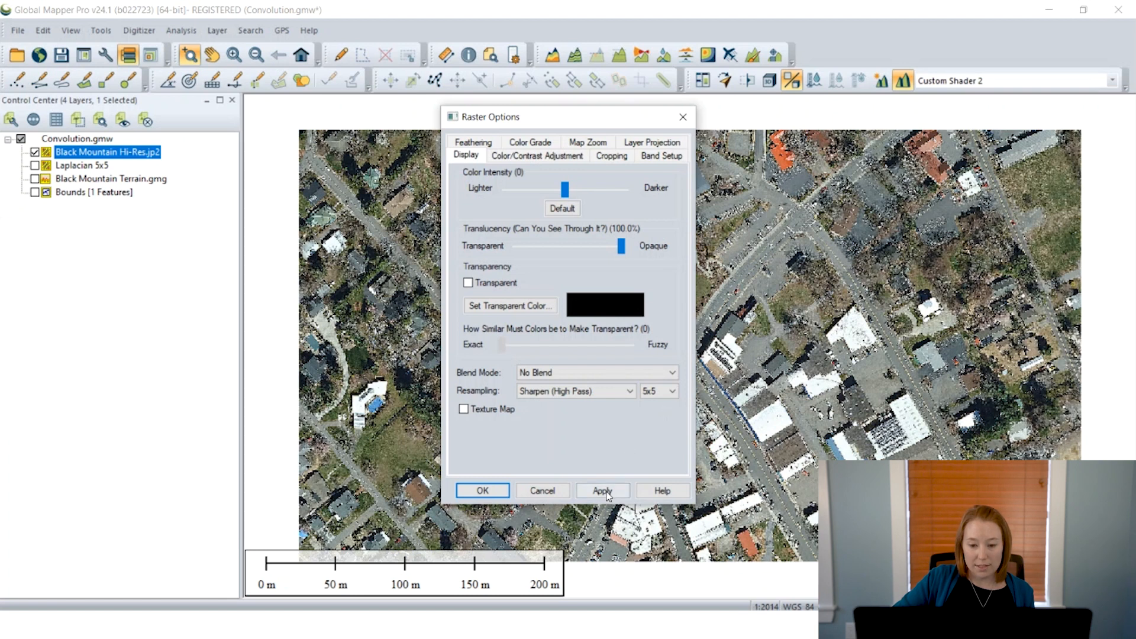
pyautogui.click(602, 491)
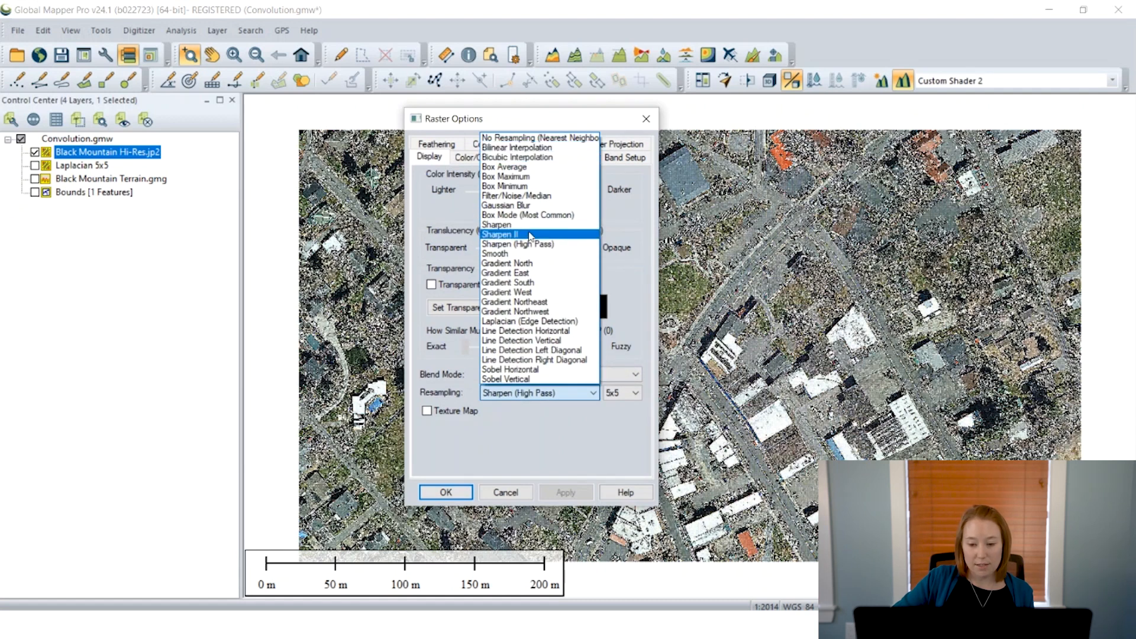
pyautogui.moveTo(529, 225)
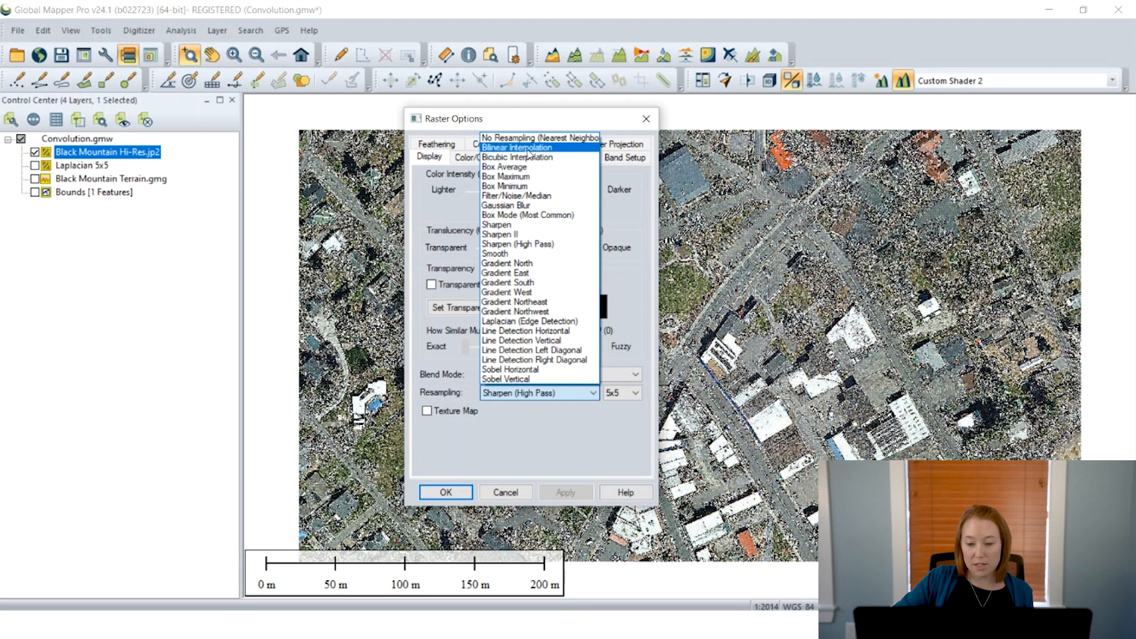
pyautogui.click(539, 138)
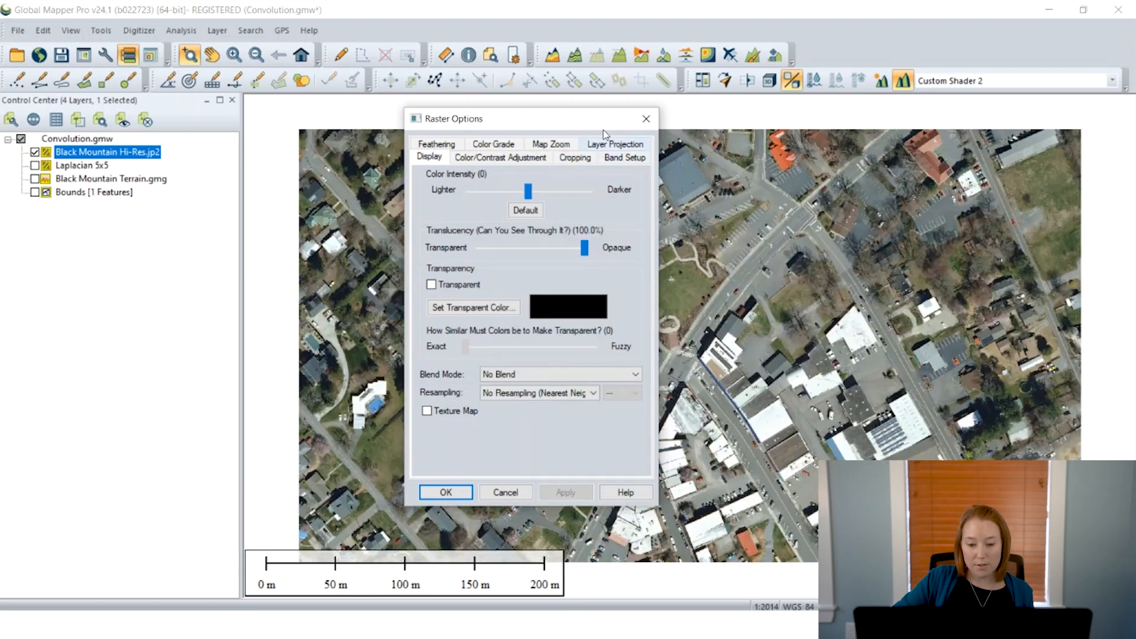
pyautogui.click(445, 491)
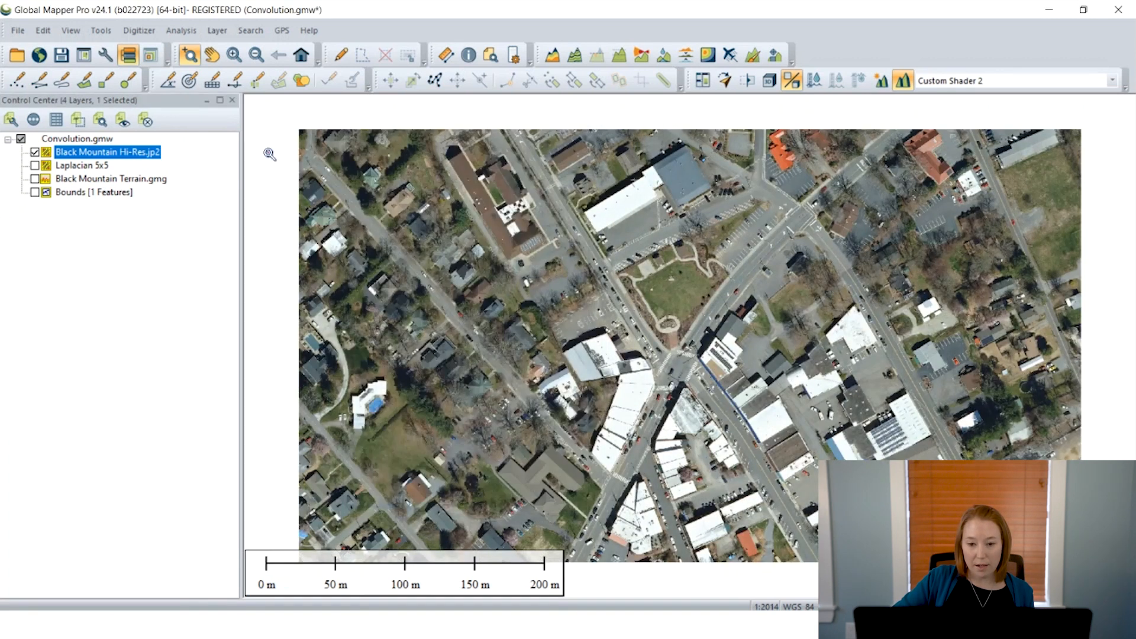
# - Start a JPG2000 export of the imagery layer, then cancel it
pyautogui.rightClick(107, 152)
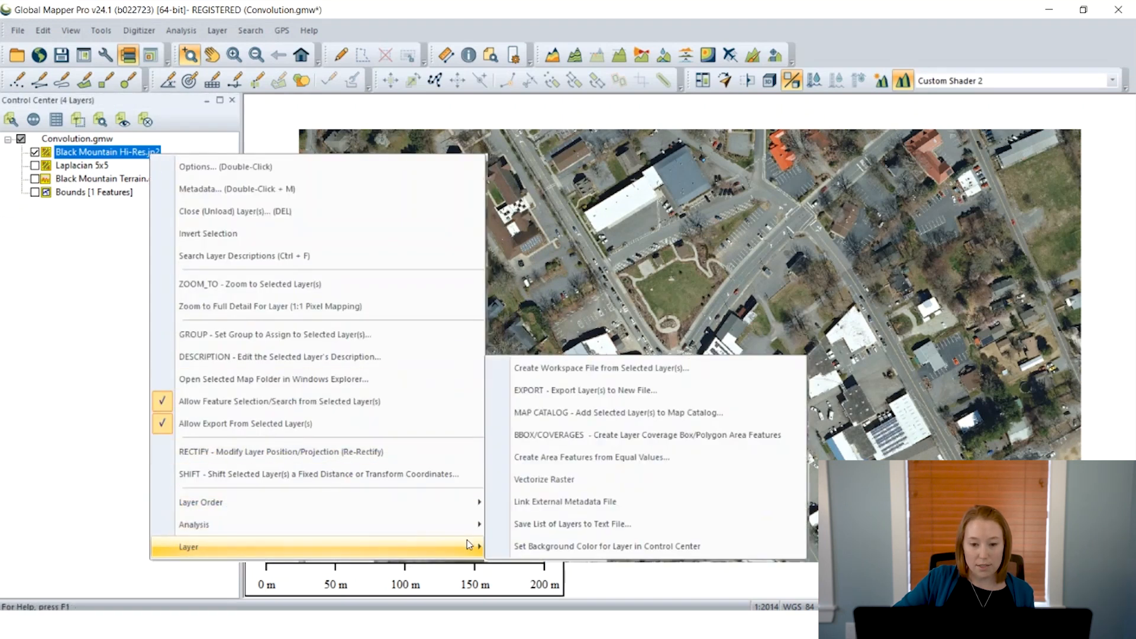
pyautogui.click(584, 390)
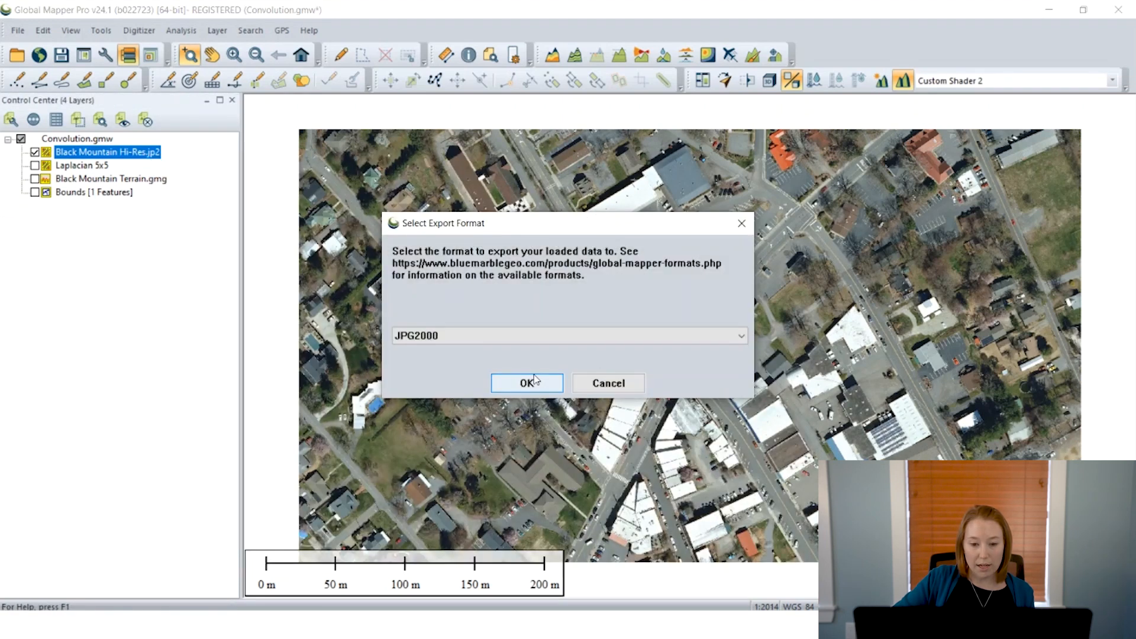
pyautogui.click(526, 383)
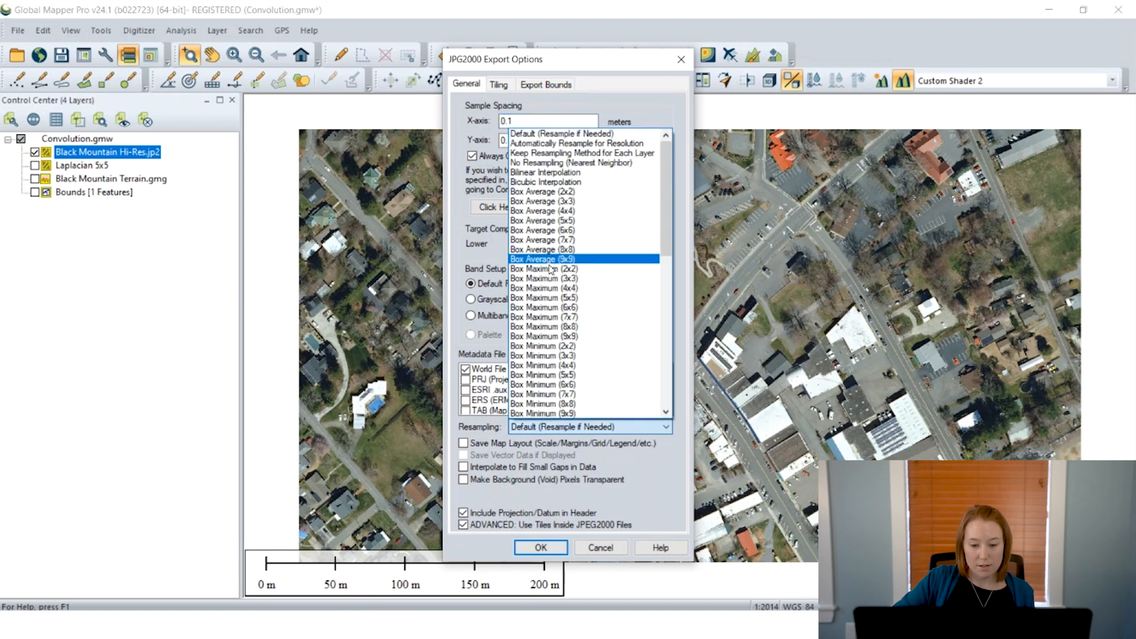
pyautogui.moveTo(542, 268)
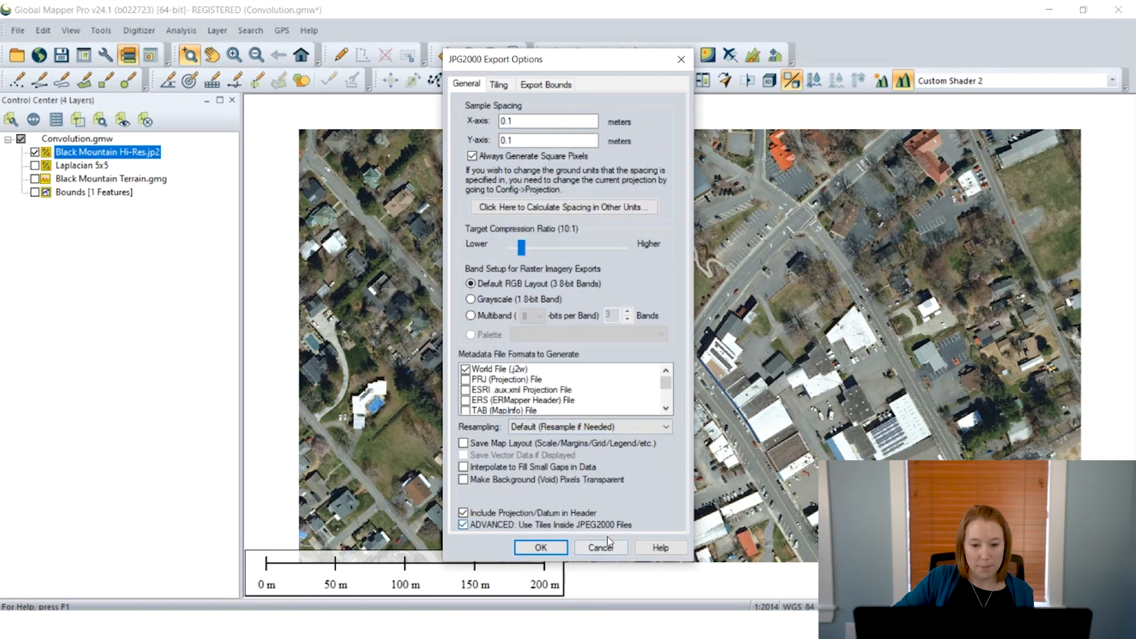
pyautogui.click(540, 547)
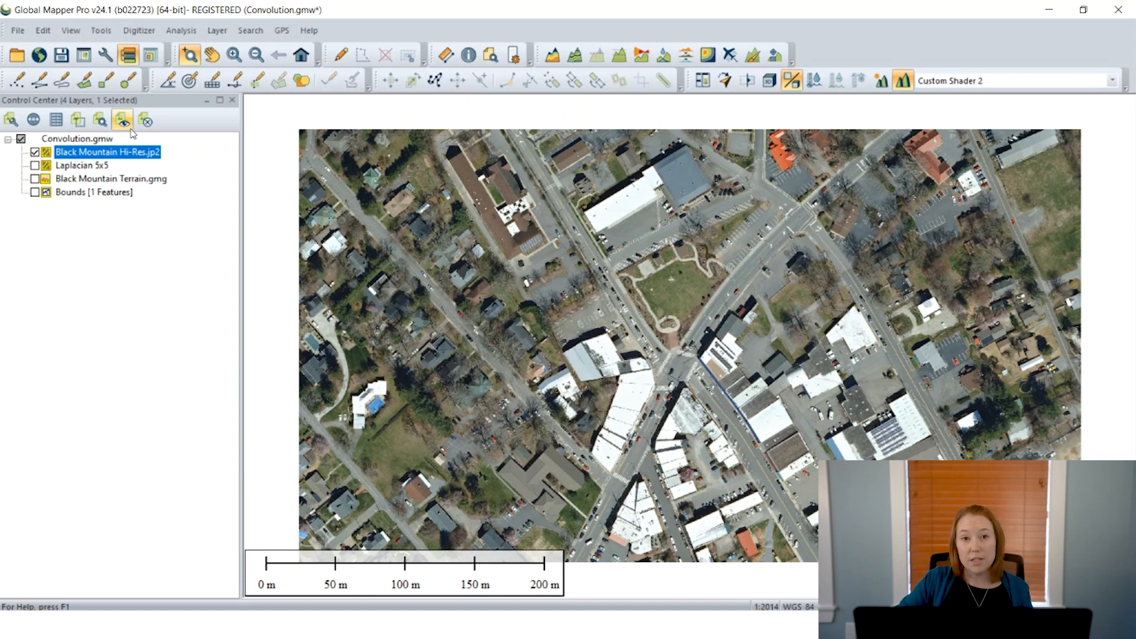
# - Launch Analysis > Apply Convolution Filter to Layer for Black Mountain Hi-Res.jp2
pyautogui.click(180, 30)
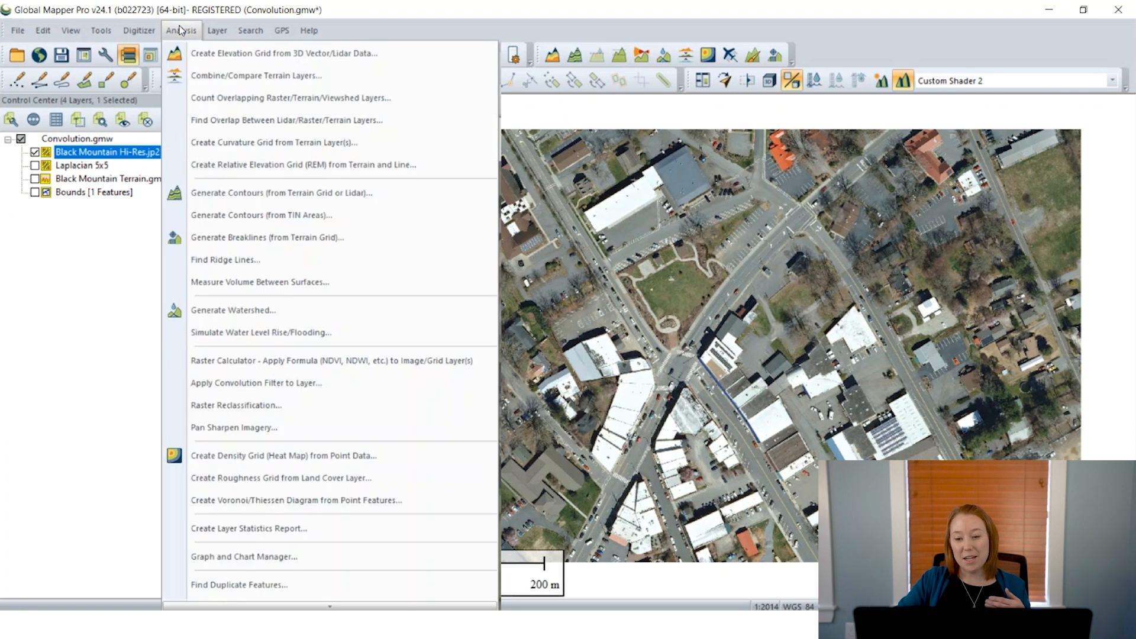
pyautogui.moveTo(267, 237)
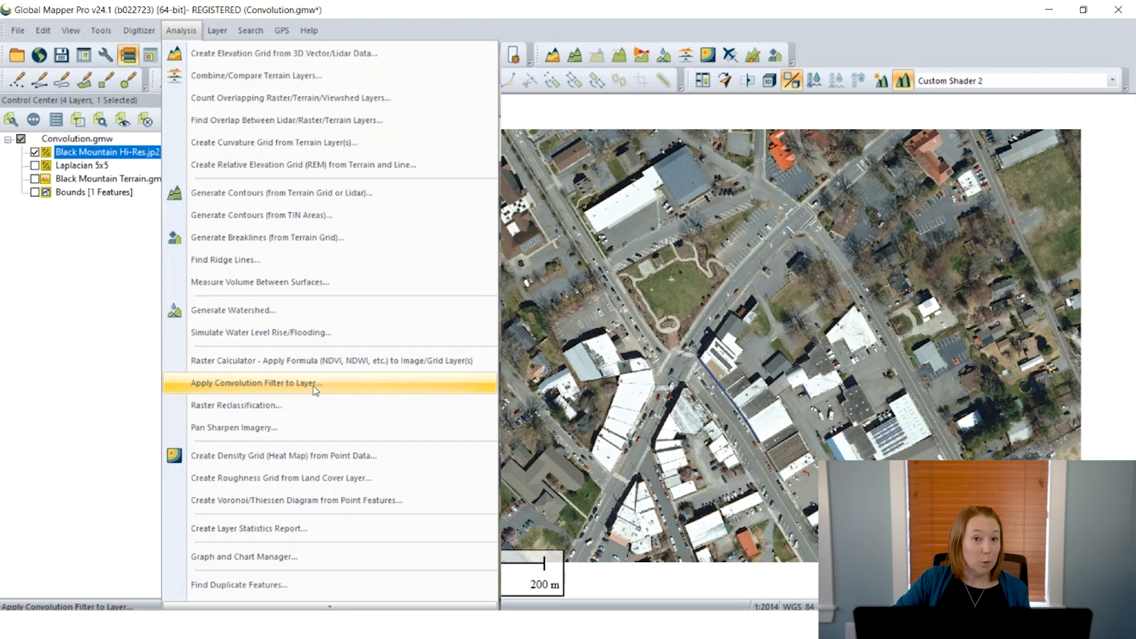
pyautogui.click(255, 383)
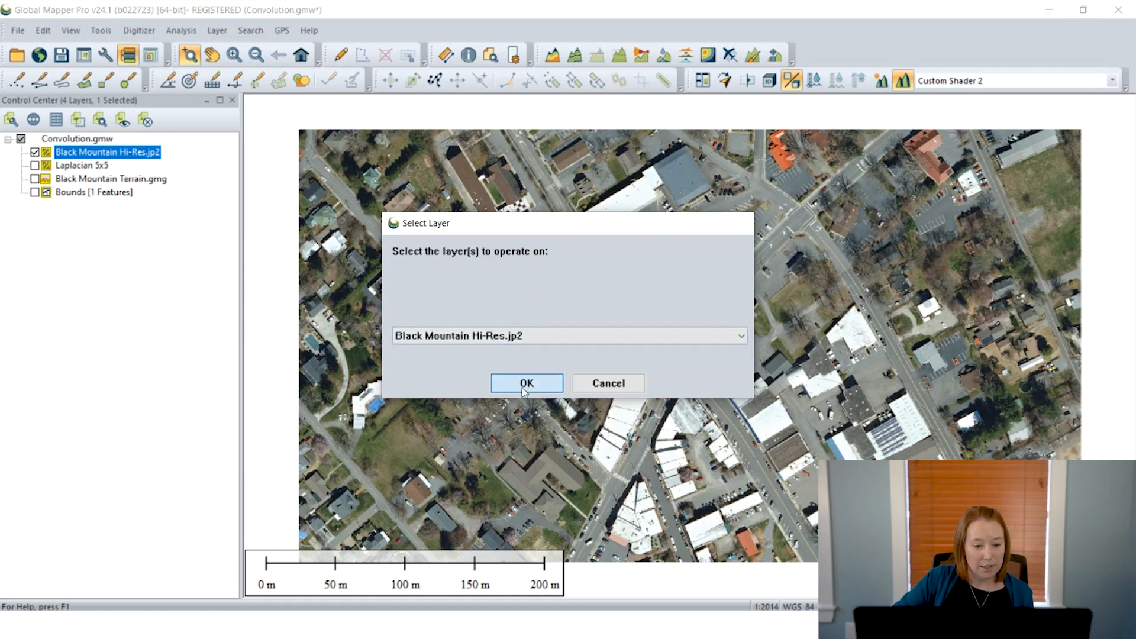
pyautogui.click(526, 383)
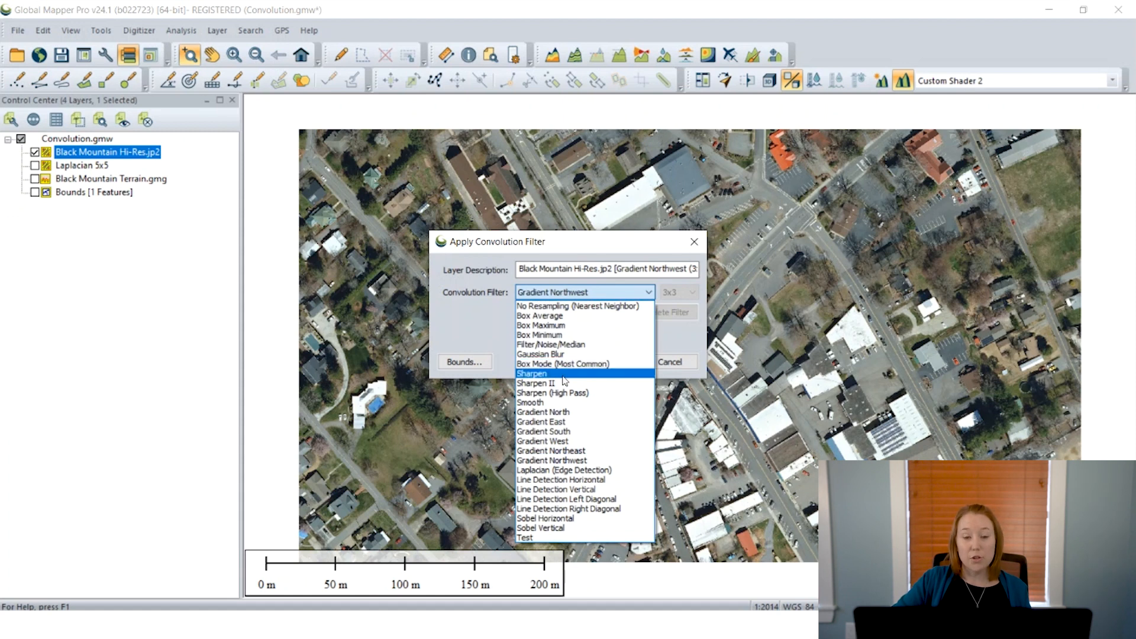
# - Apply the Smooth filter with a 5x5 kernel to create a new imagery layer
pyautogui.click(530, 402)
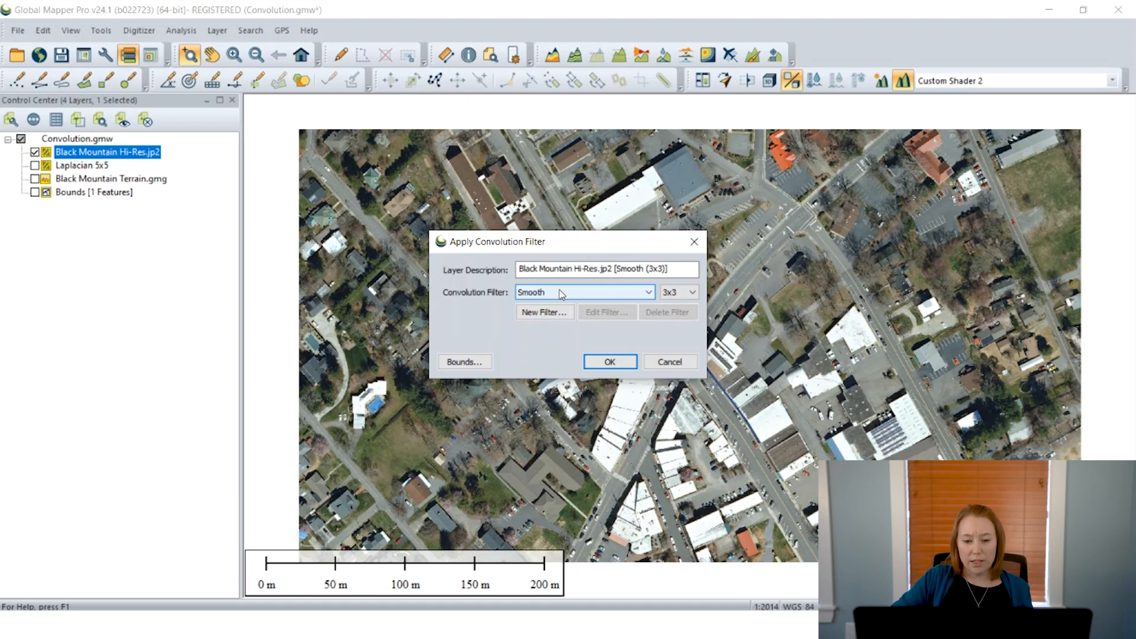
pyautogui.click(692, 292)
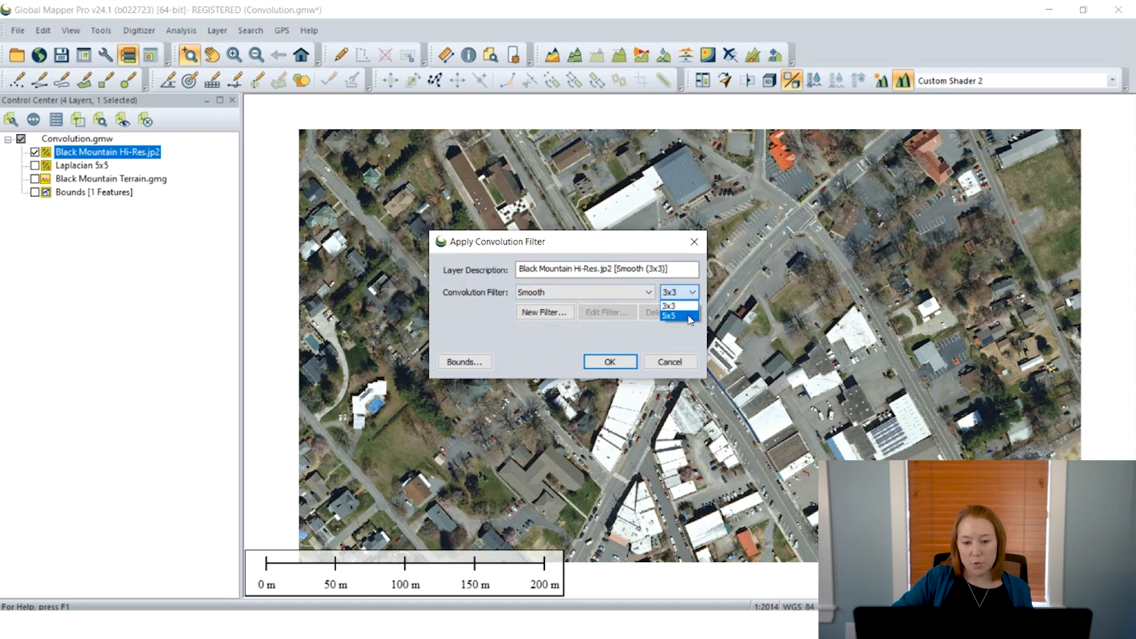
pyautogui.click(610, 361)
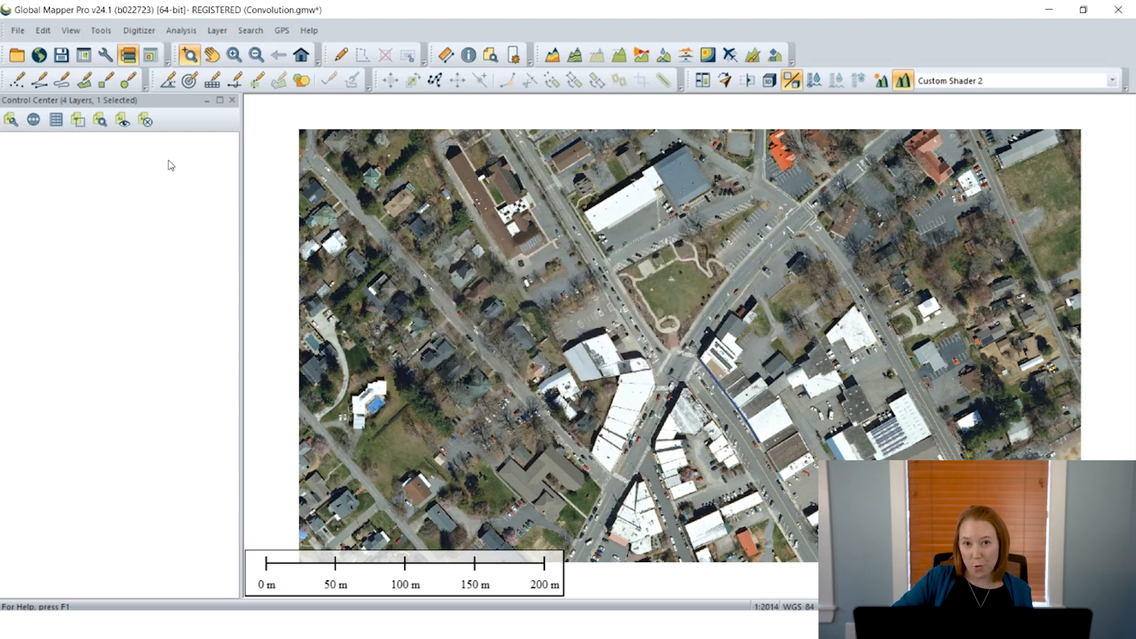
pyautogui.click(107, 165)
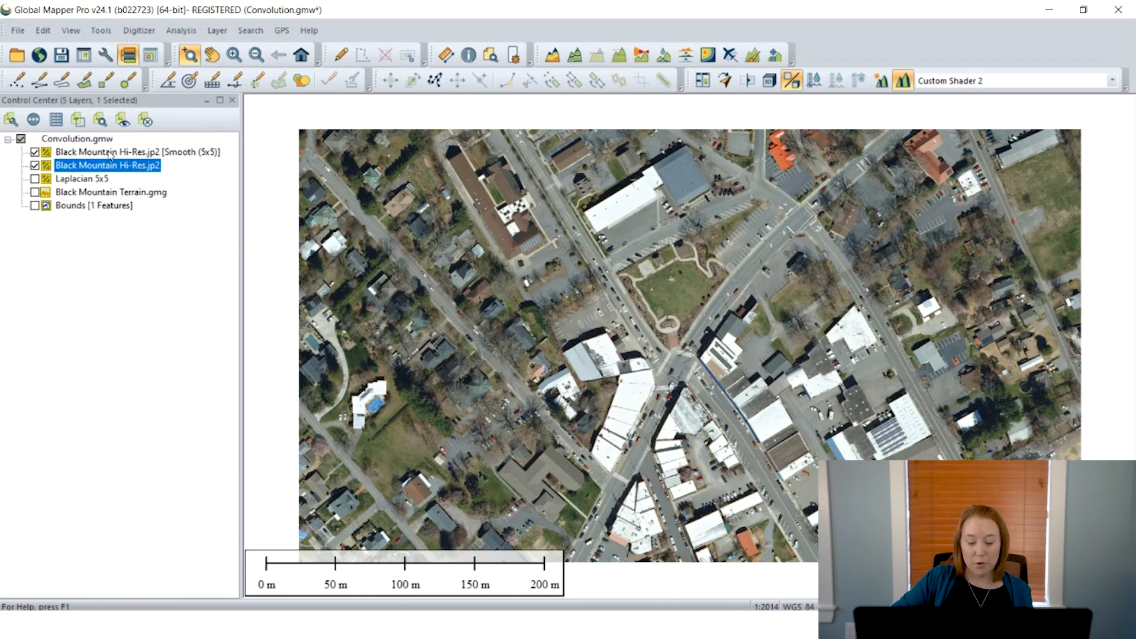
pyautogui.doubleClick(109, 152)
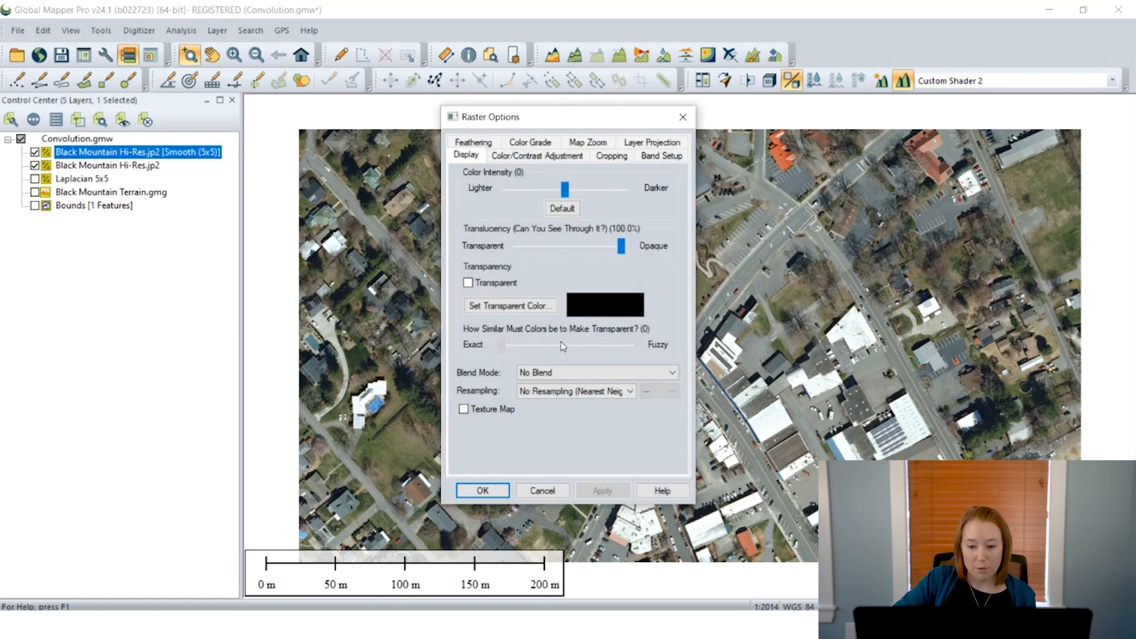
# - Set the smoothed layer's resampling to Laplacian (Edge Detection) with a 5x5 kernel
pyautogui.click(575, 391)
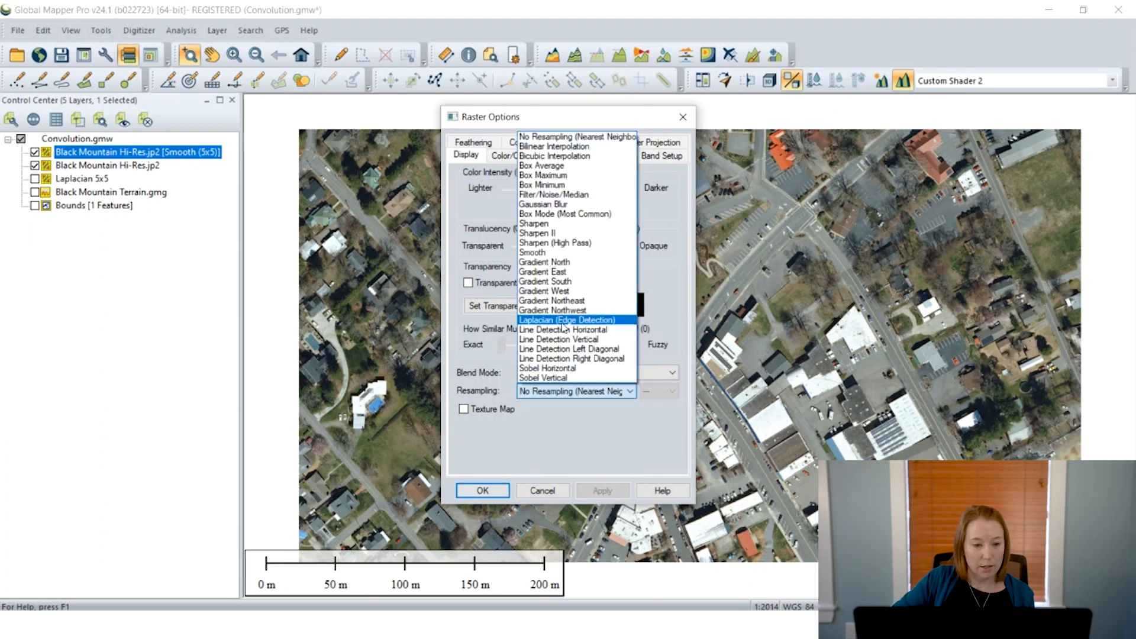
pyautogui.click(570, 319)
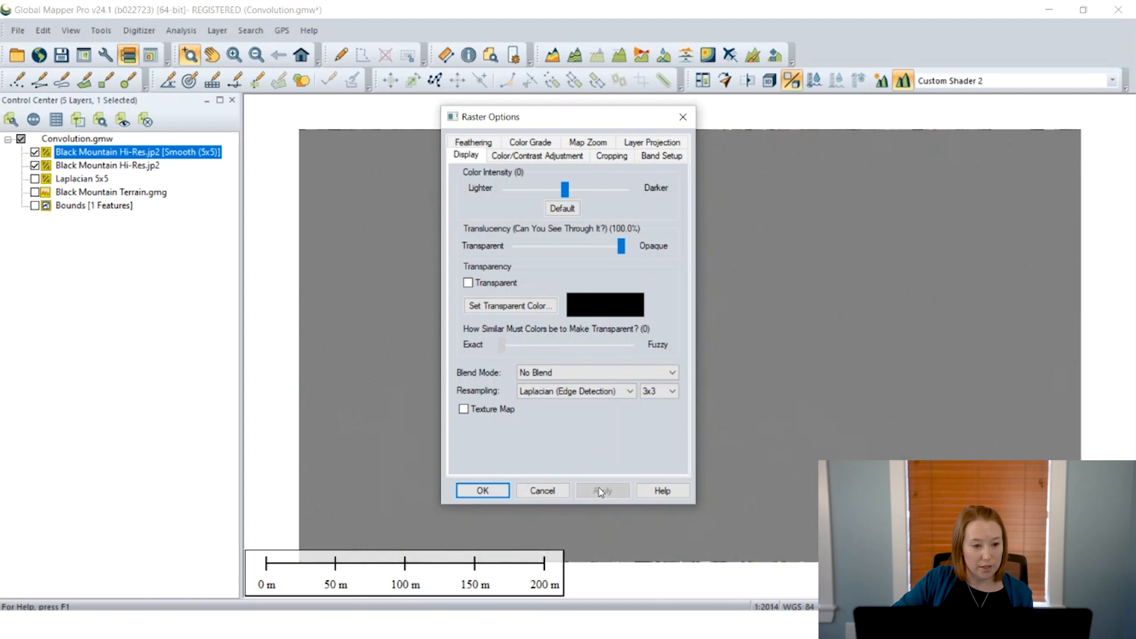
pyautogui.click(668, 391)
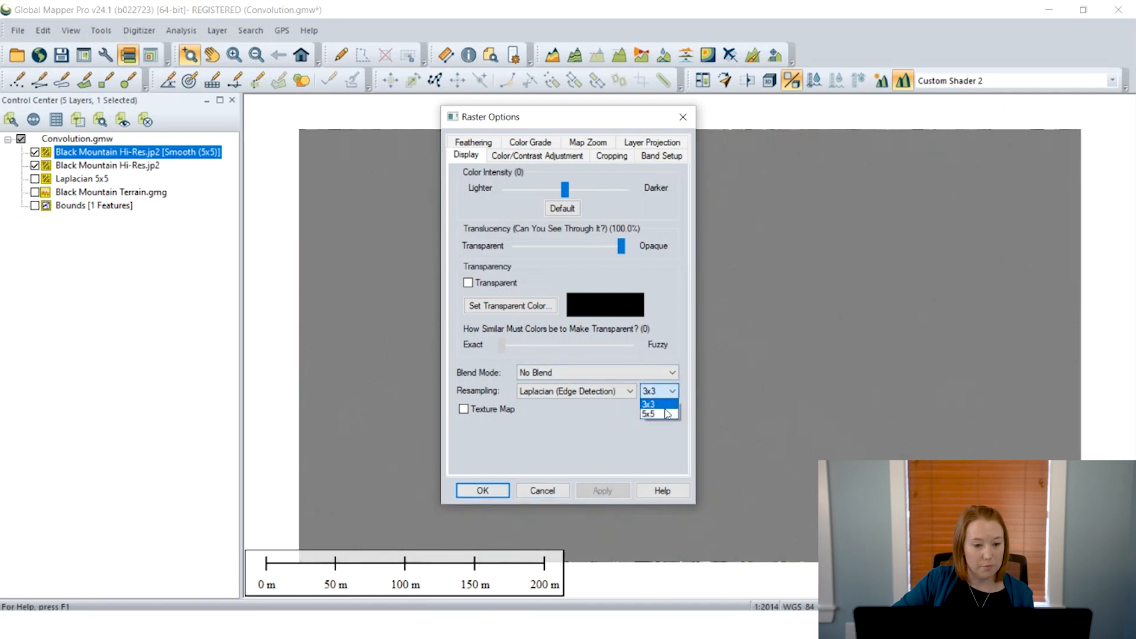
pyautogui.click(649, 413)
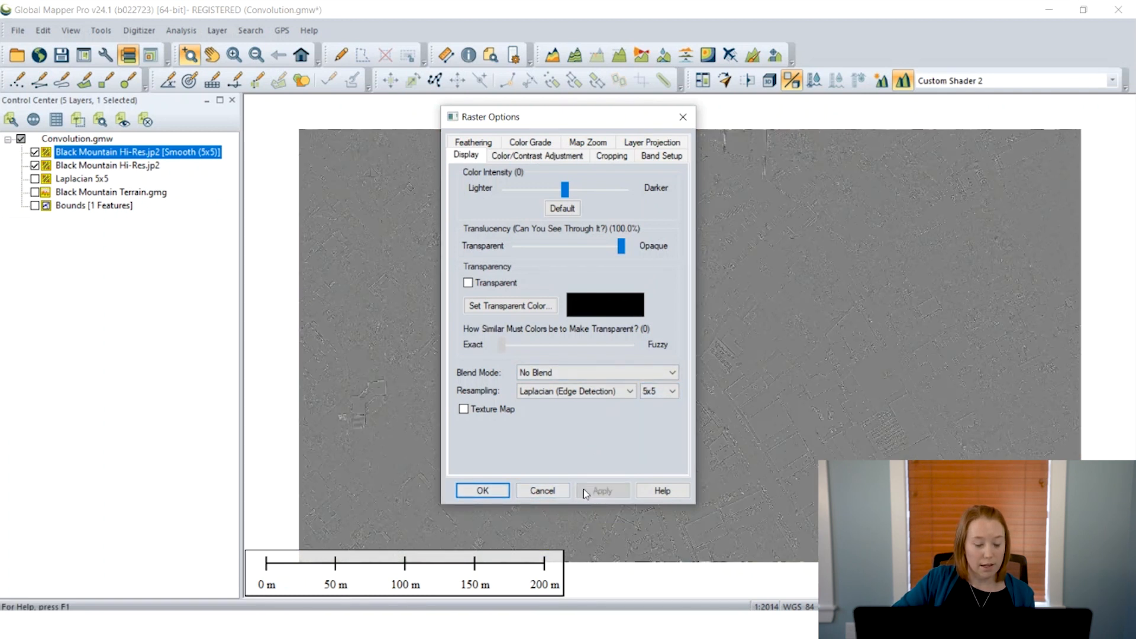
pyautogui.click(482, 490)
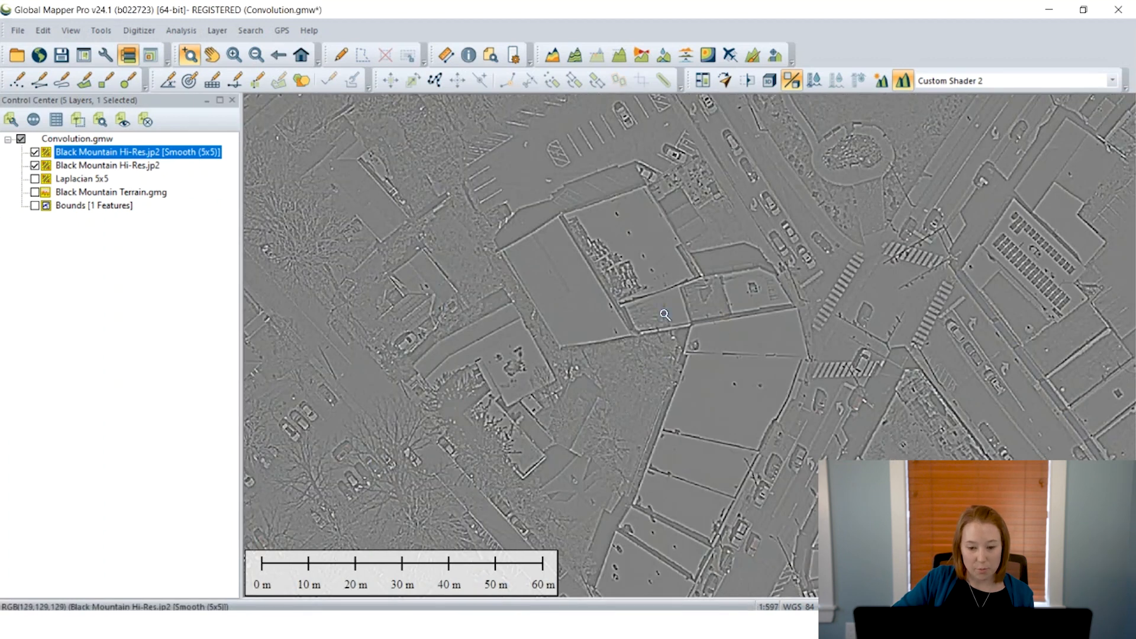
pyautogui.moveTo(554, 207)
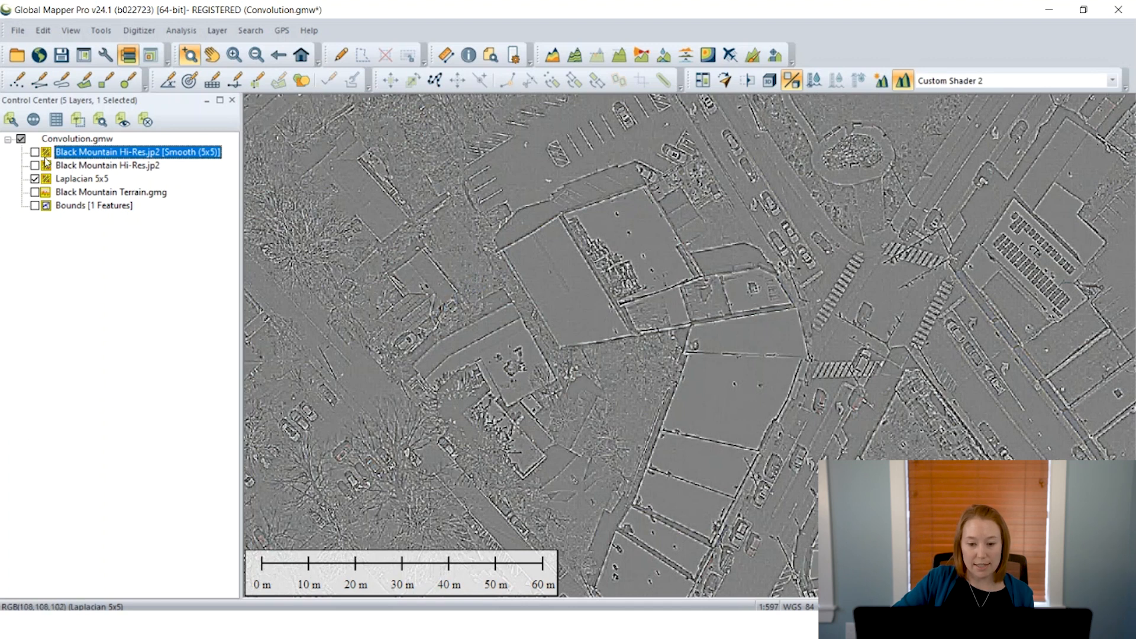
# - Toggle the Smooth and Laplacian layers, leaving only Black Mountain Hi-Res.jp2 visible
pyautogui.scroll(-3)
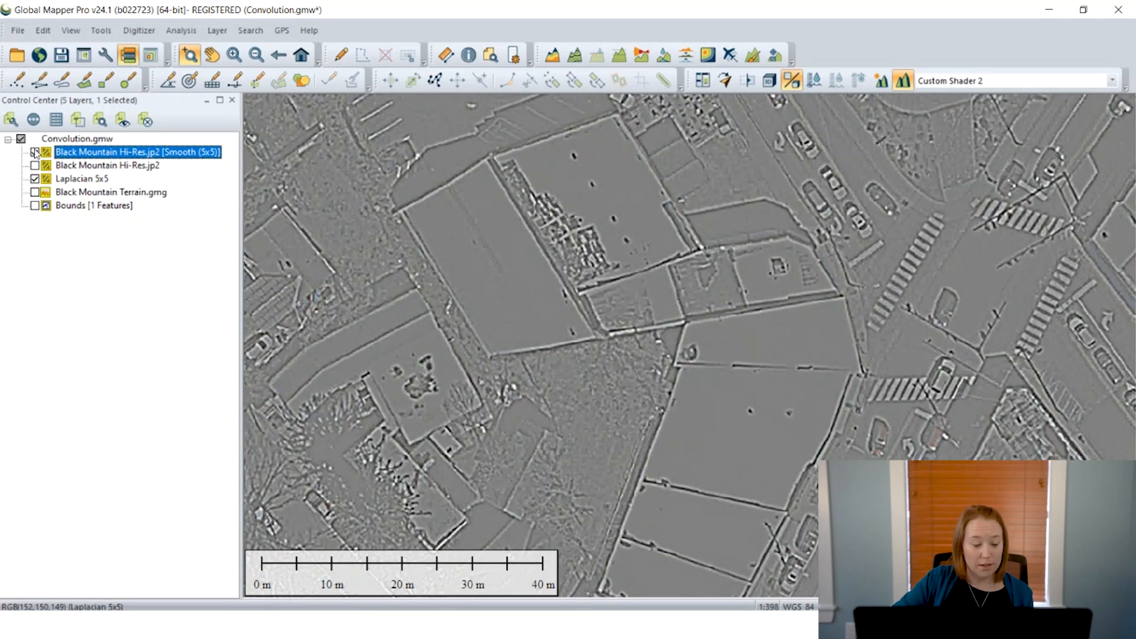
pyautogui.click(35, 151)
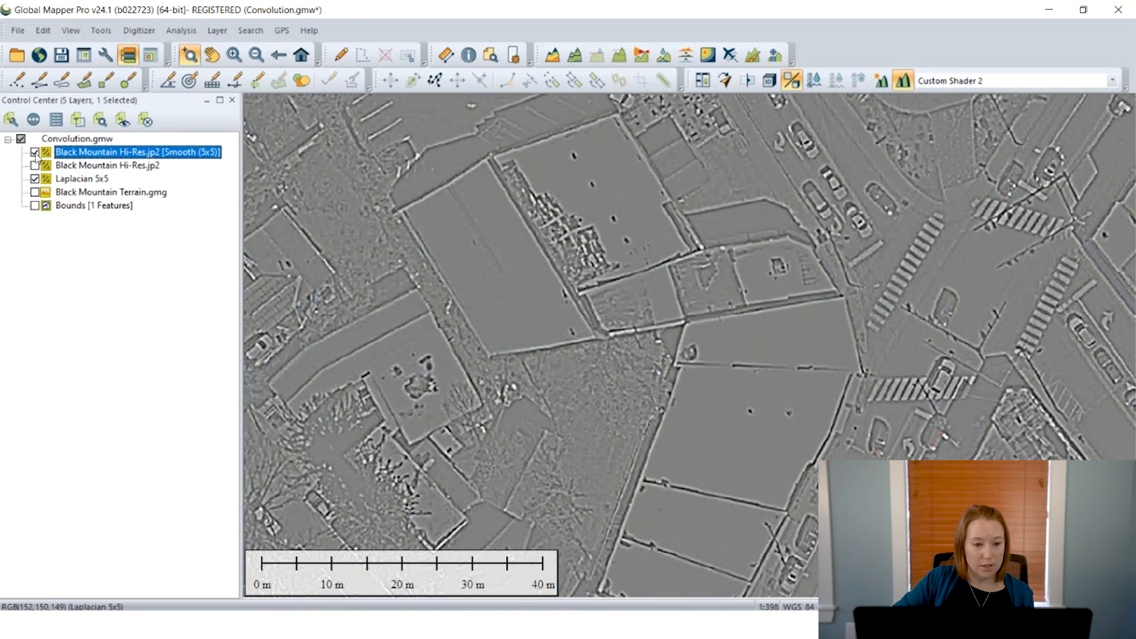
pyautogui.click(35, 152)
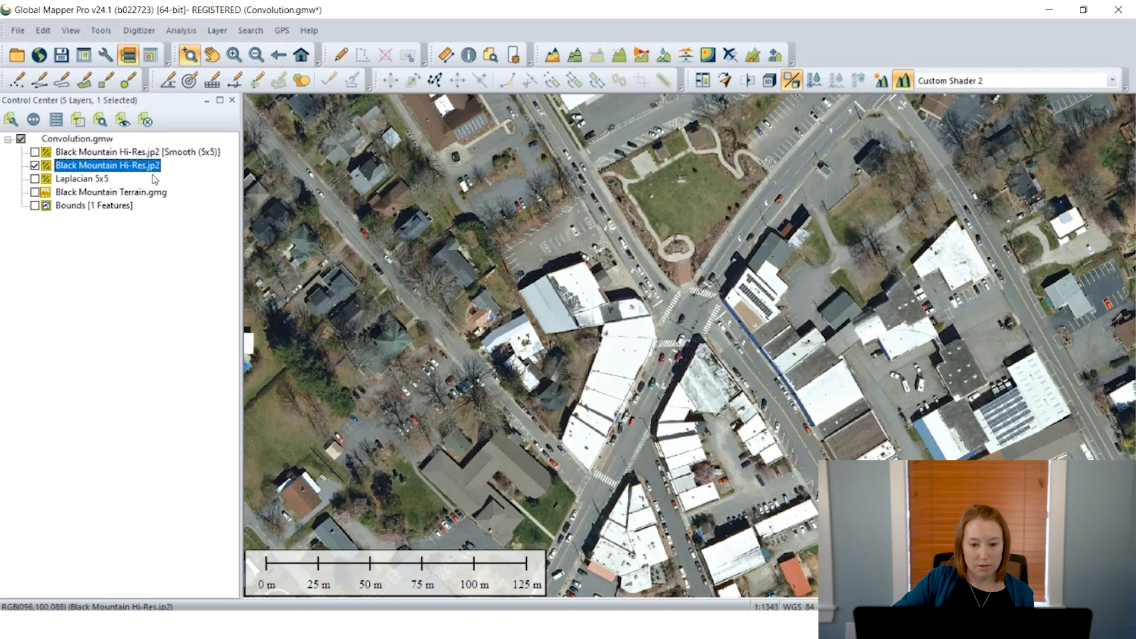
# - Define a custom 3x3 kernel filter named Emboss and apply it to the imagery
pyautogui.rightClick(107, 166)
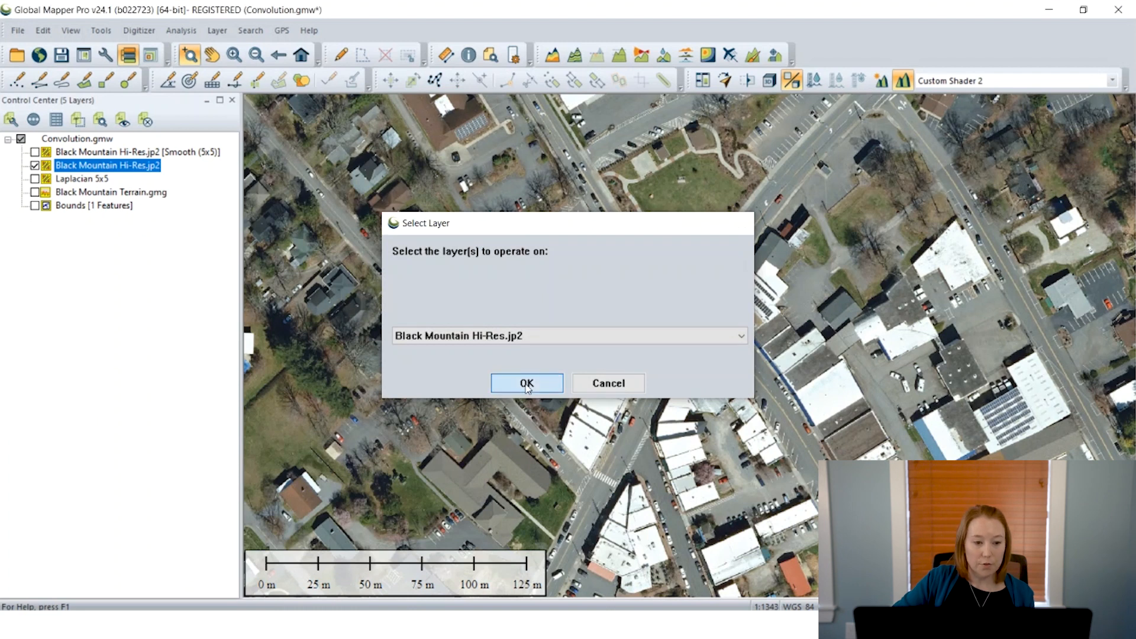
pyautogui.click(526, 382)
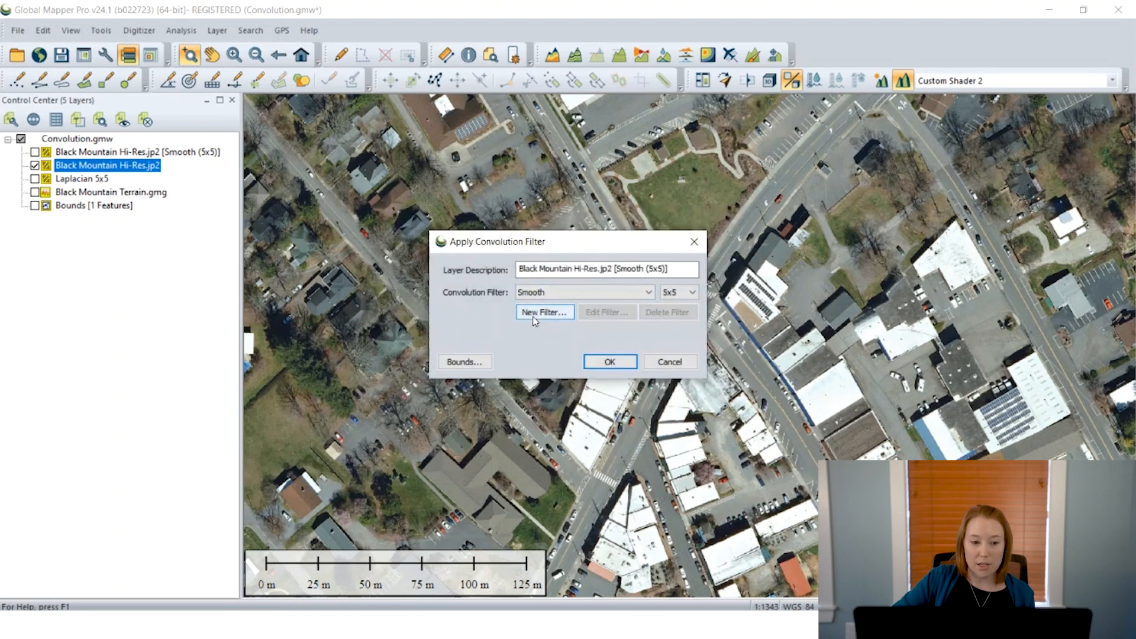
pyautogui.click(544, 312)
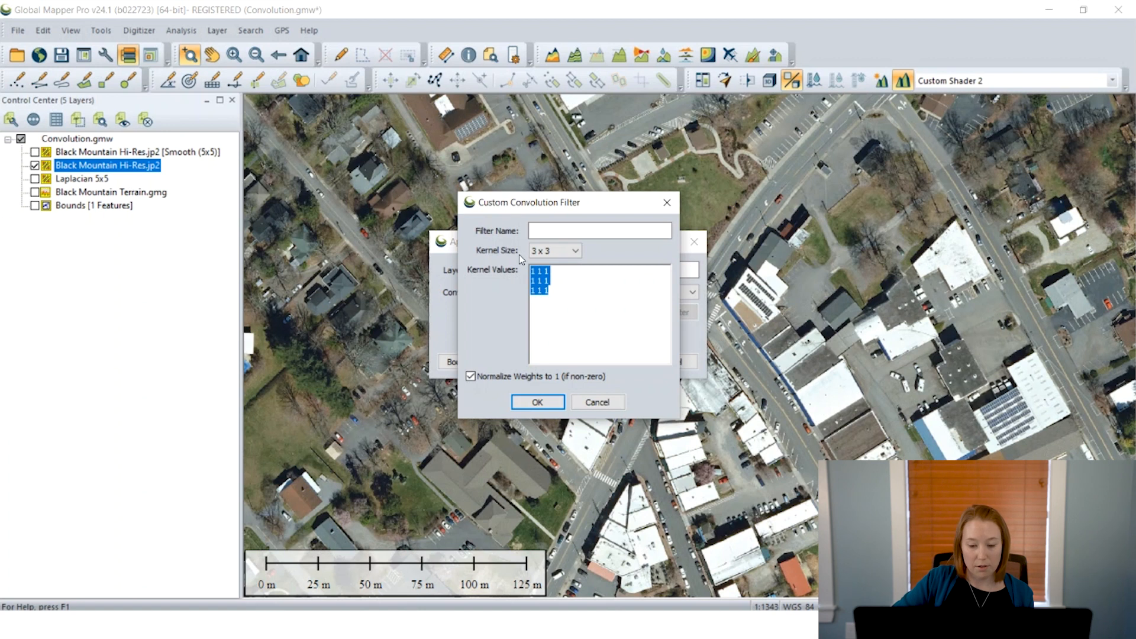
pyautogui.moveTo(553, 283)
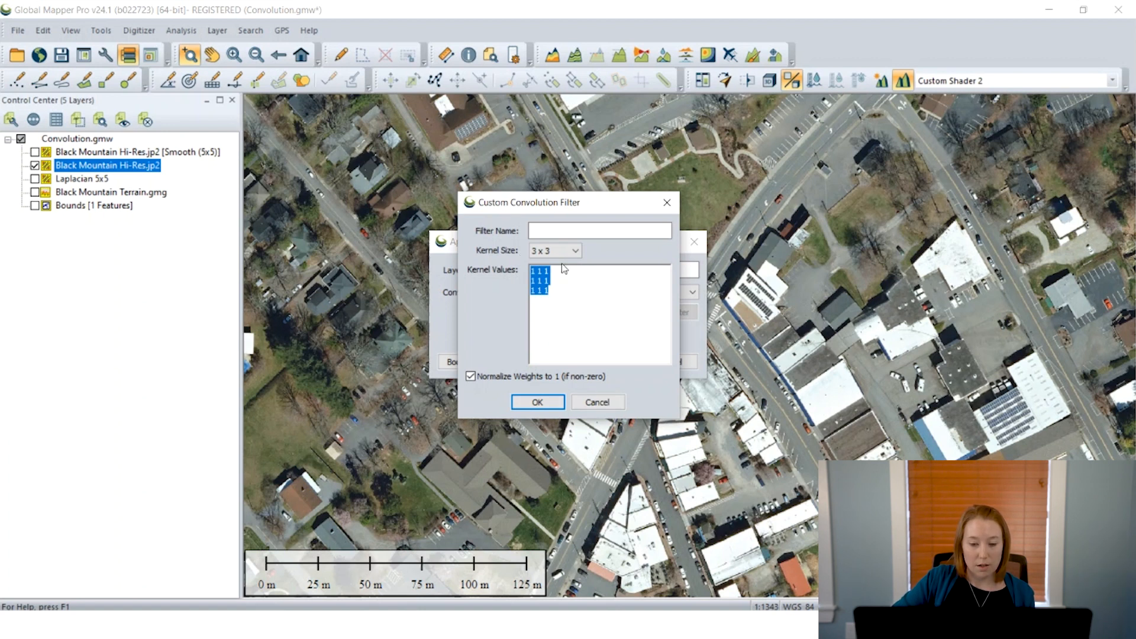
pyautogui.click(550, 302)
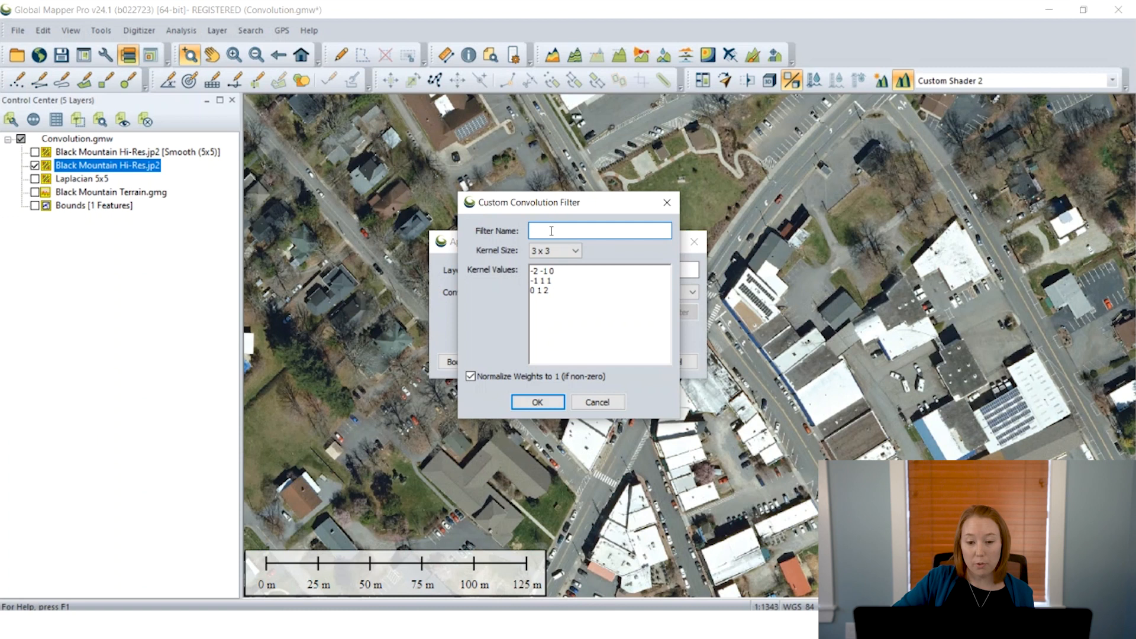
pyautogui.write('Emboss')
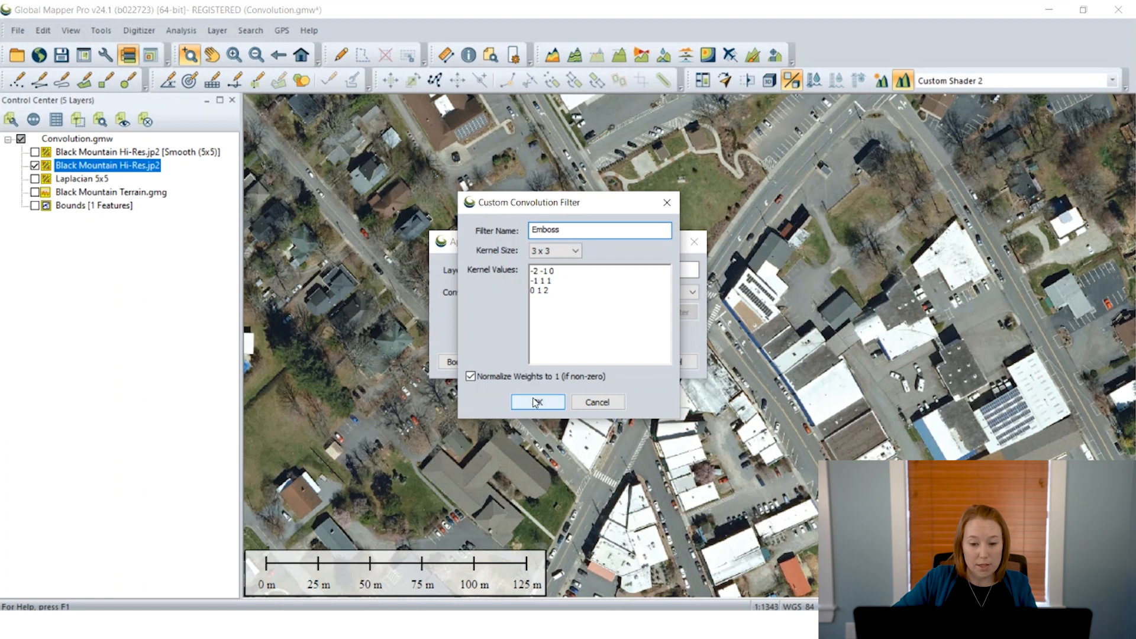
pyautogui.click(536, 402)
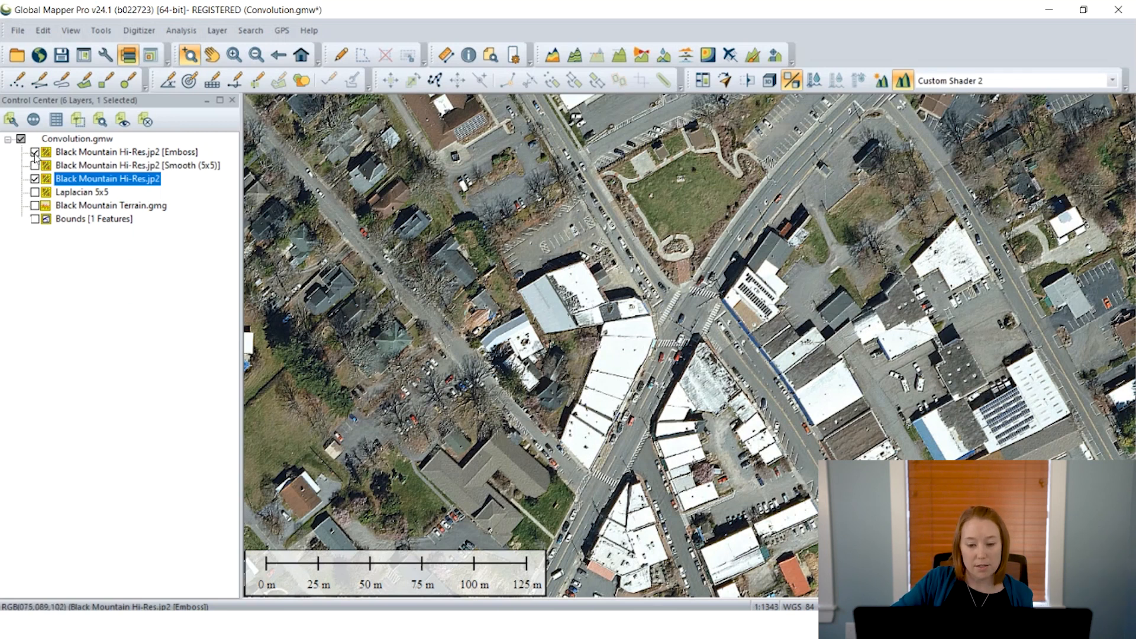
# - Select the Emboss layer and switch the display to Black Mountain Terrain.gmg
pyautogui.click(130, 152)
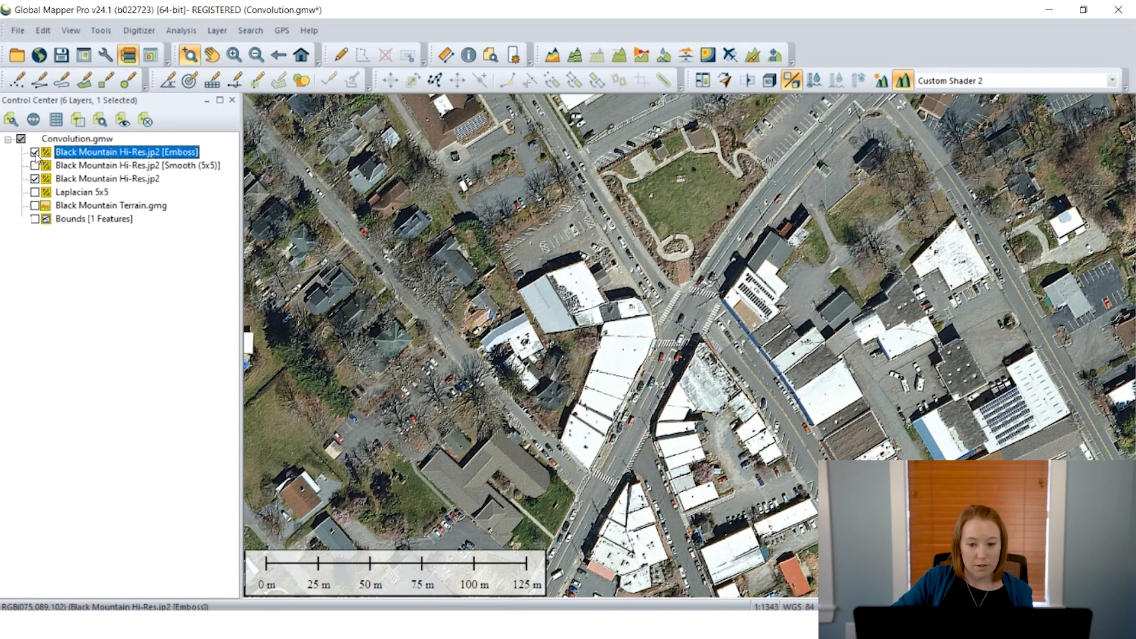
pyautogui.click(20, 139)
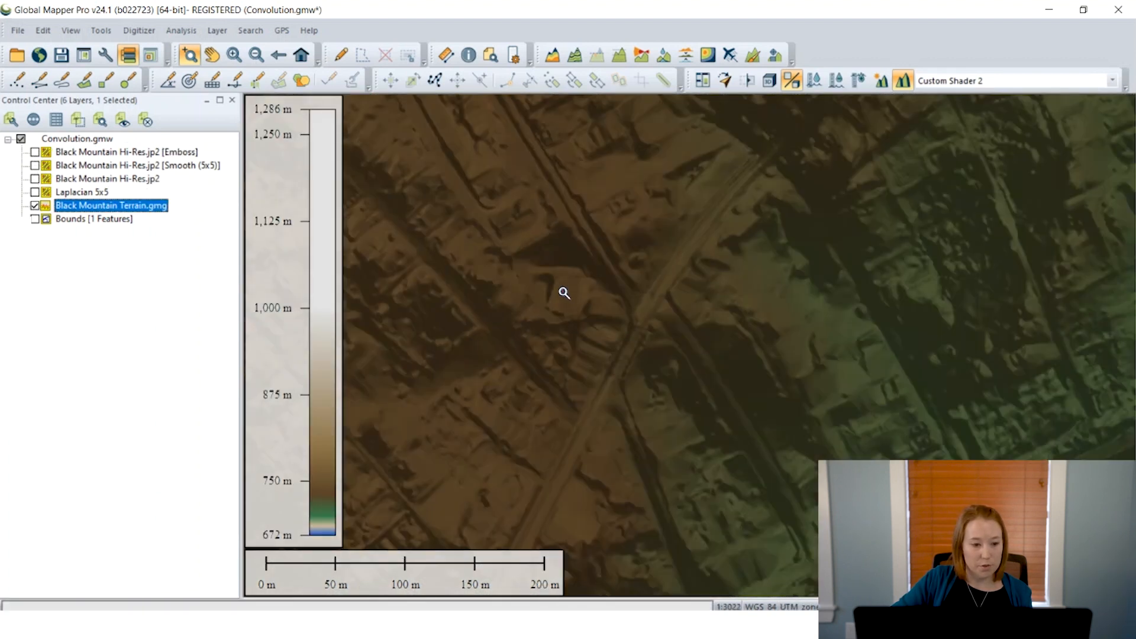
# - Filter the Black Mountain terrain layer with Gradient Northeast into a new layer
pyautogui.scroll(-3)
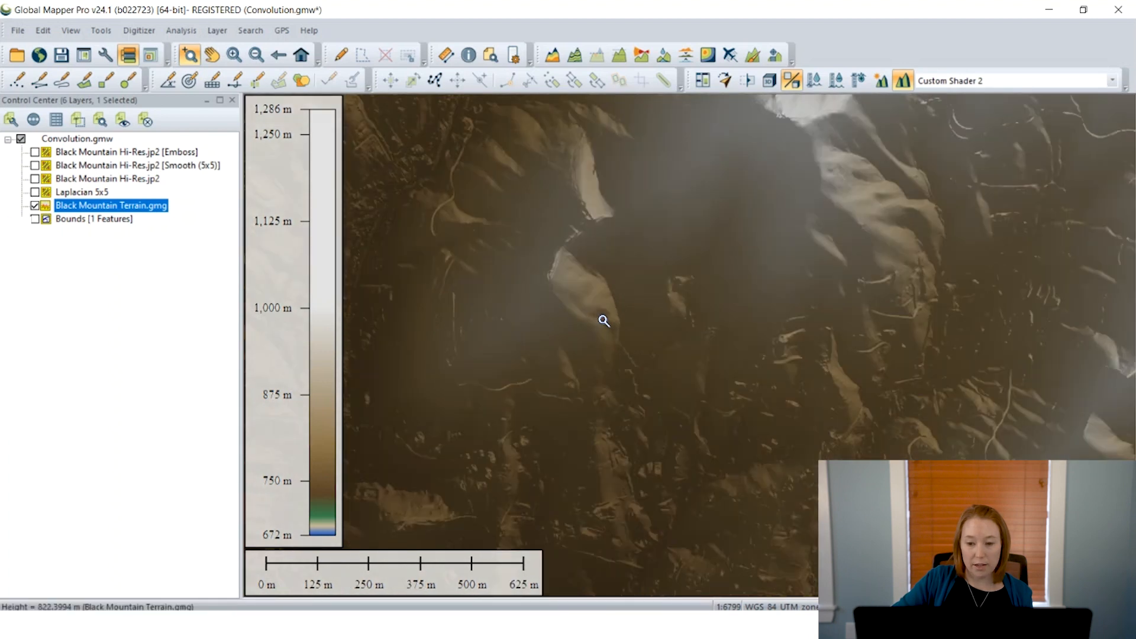
pyautogui.rightClick(111, 205)
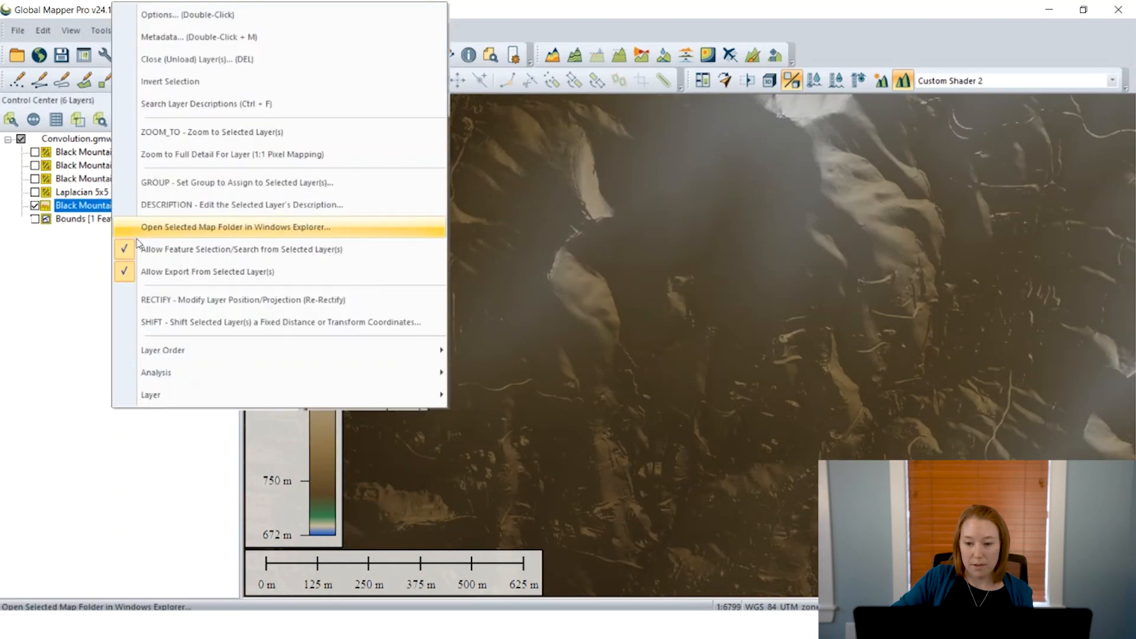
pyautogui.click(235, 226)
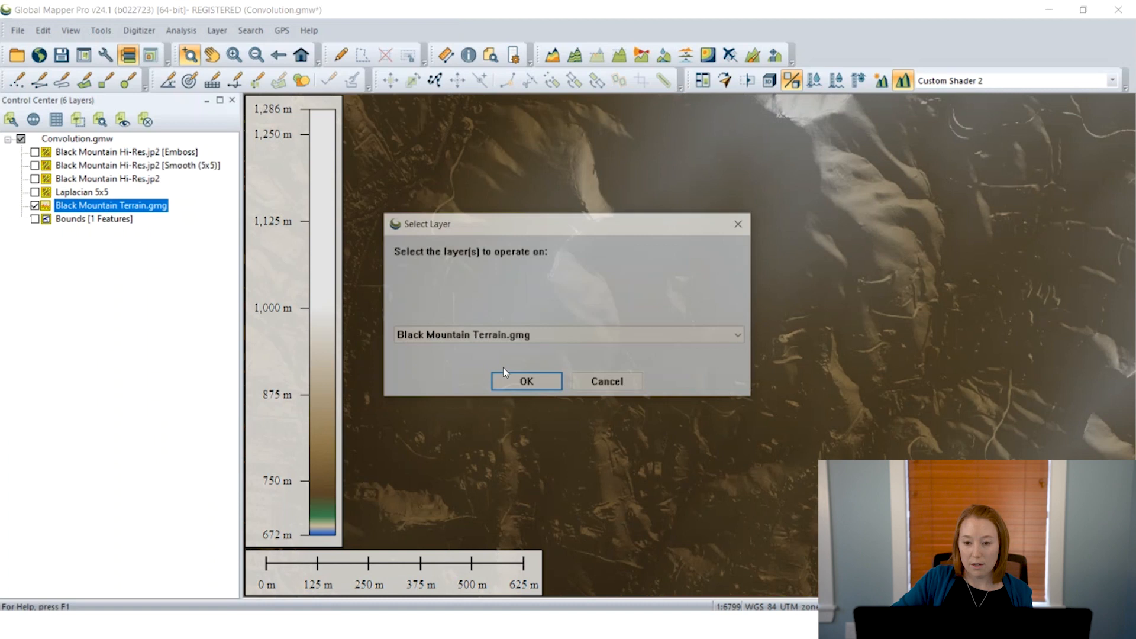
pyautogui.click(526, 381)
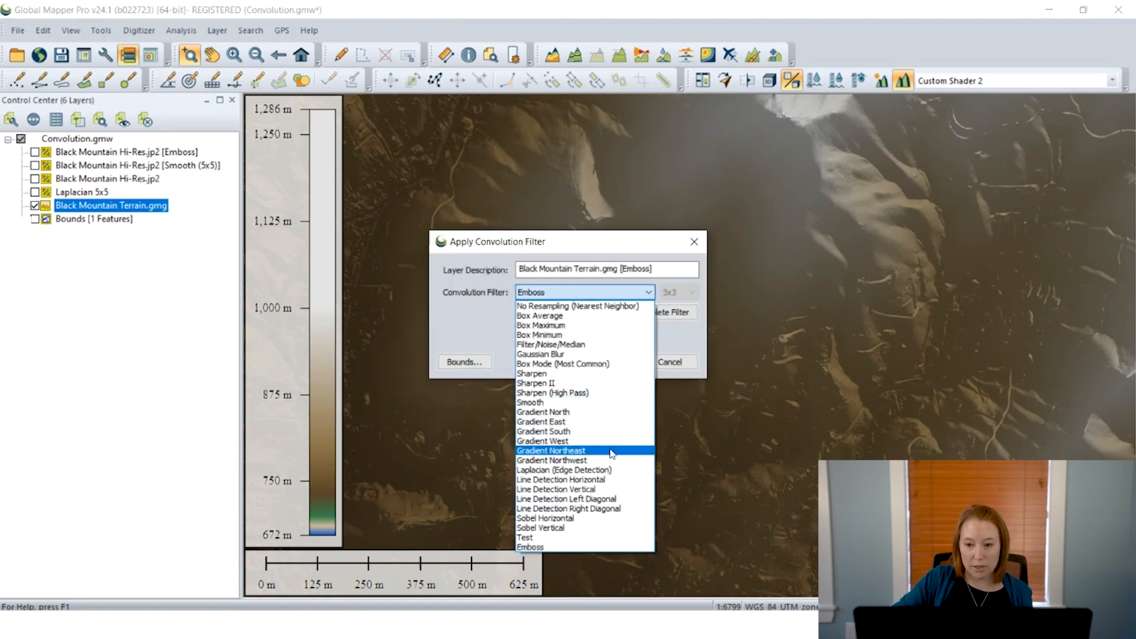
pyautogui.click(551, 450)
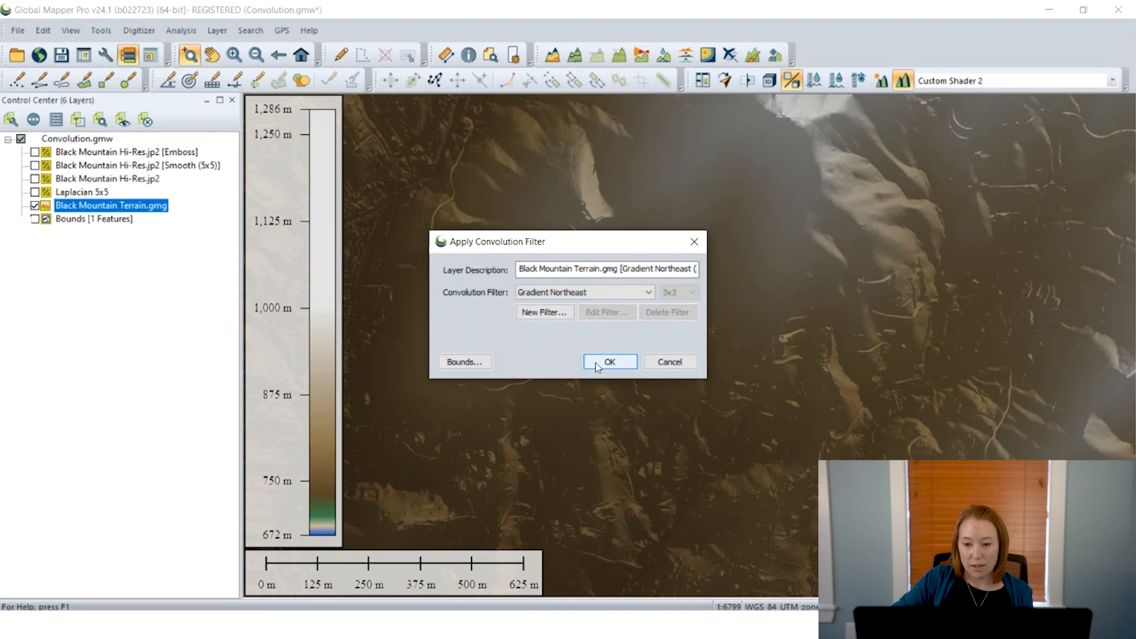
pyautogui.click(609, 361)
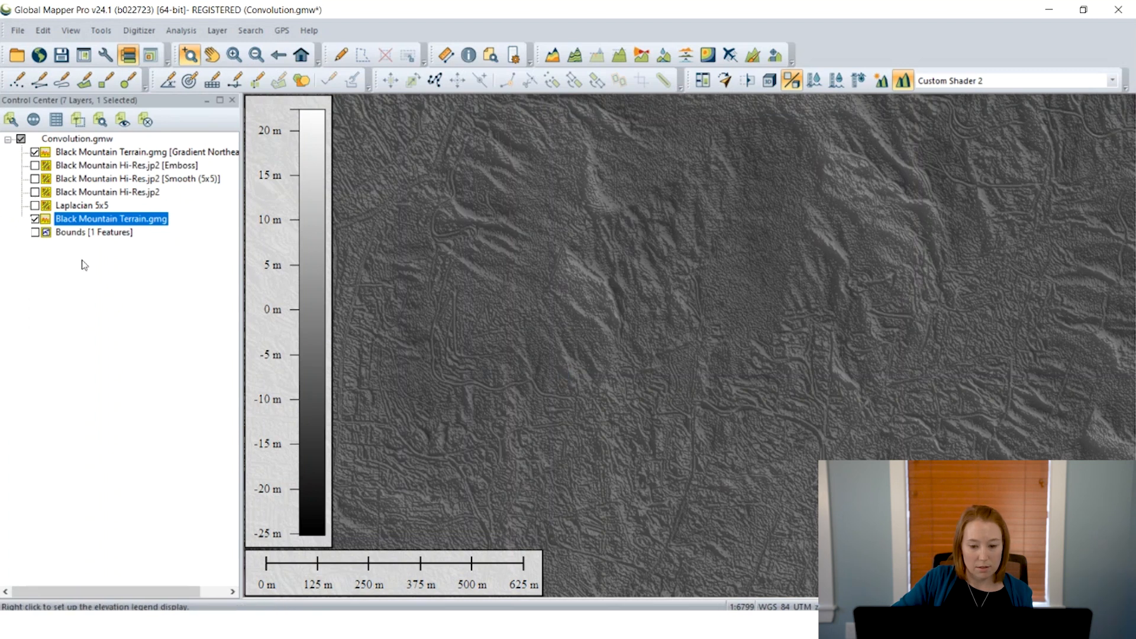
# - Add a Gradient Northwest terrain layer, then uncheck it to show the northeast gradient
pyautogui.rightClick(110, 219)
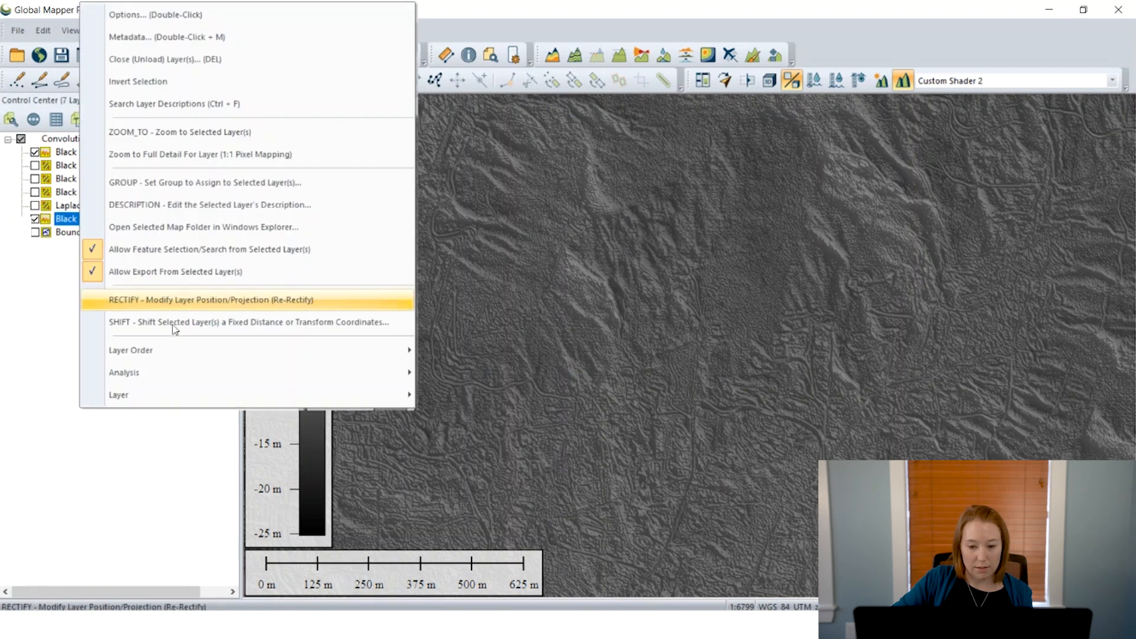
pyautogui.moveTo(282, 372)
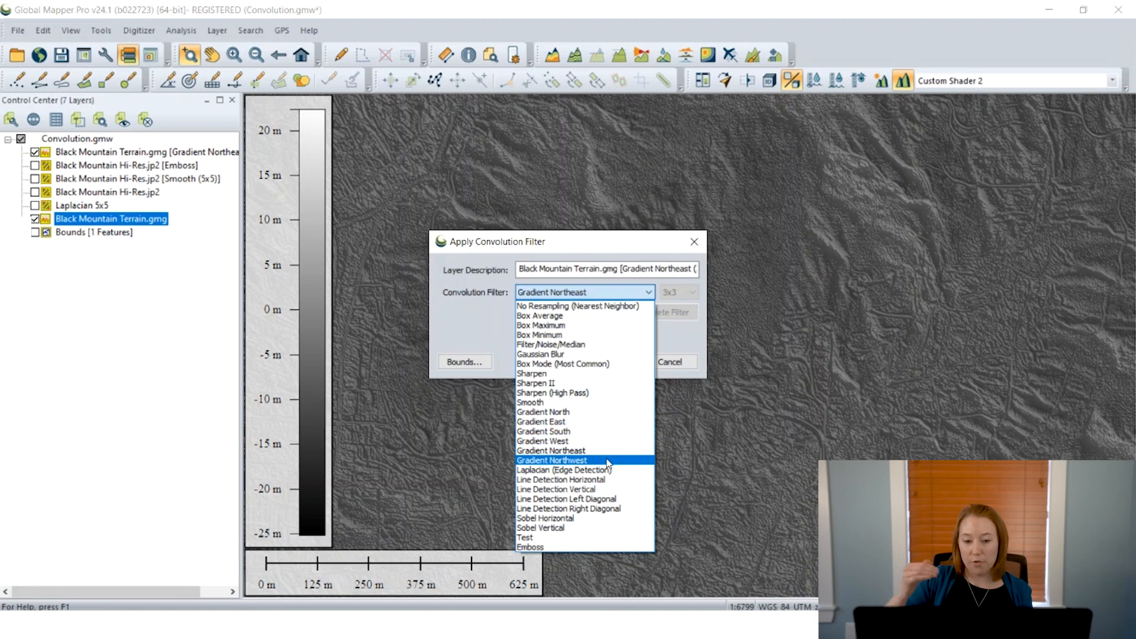
pyautogui.click(551, 460)
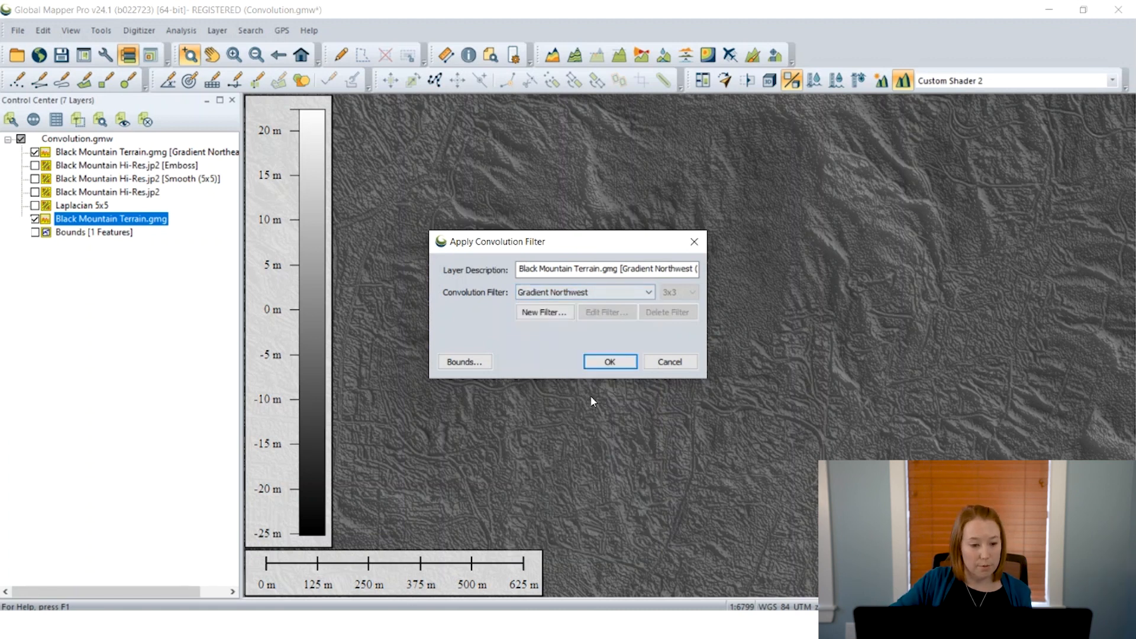
pyautogui.click(609, 361)
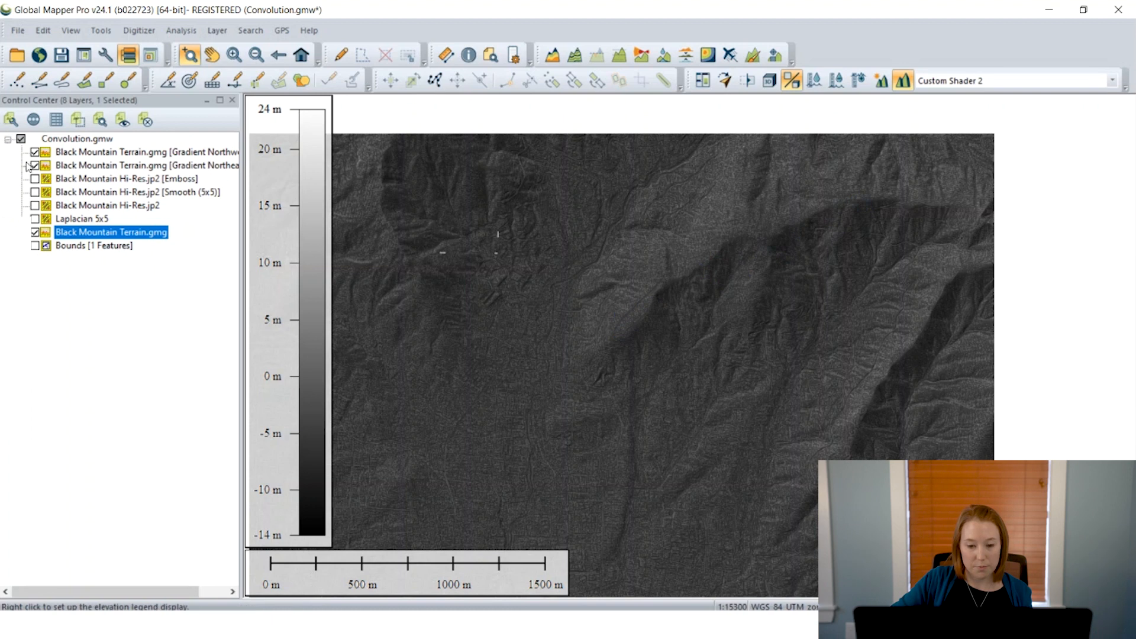
pyautogui.click(34, 151)
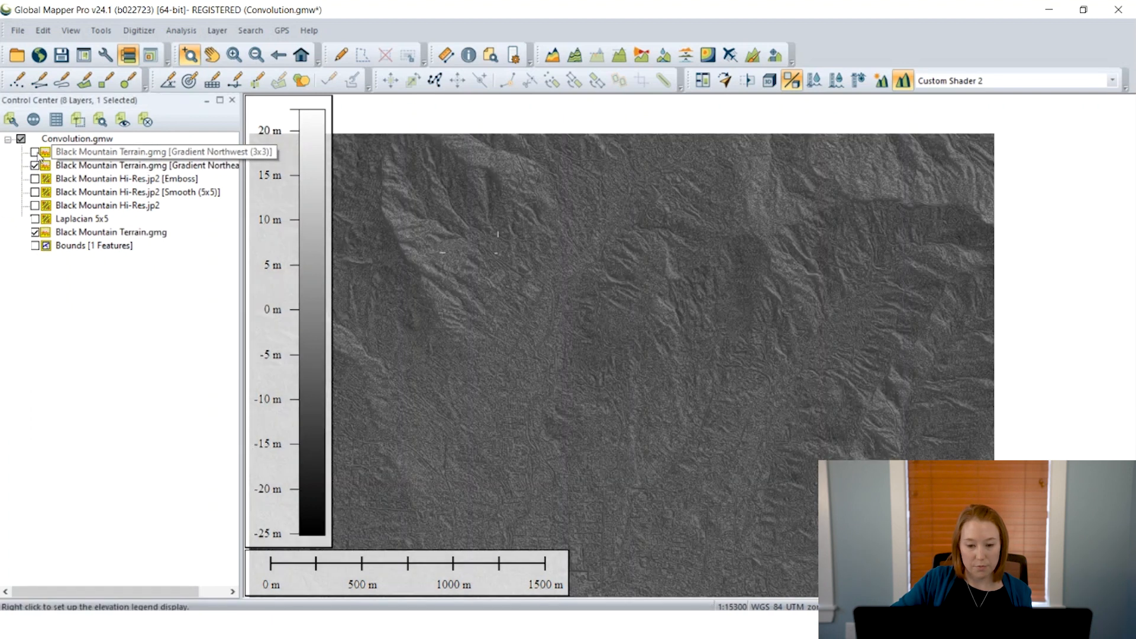